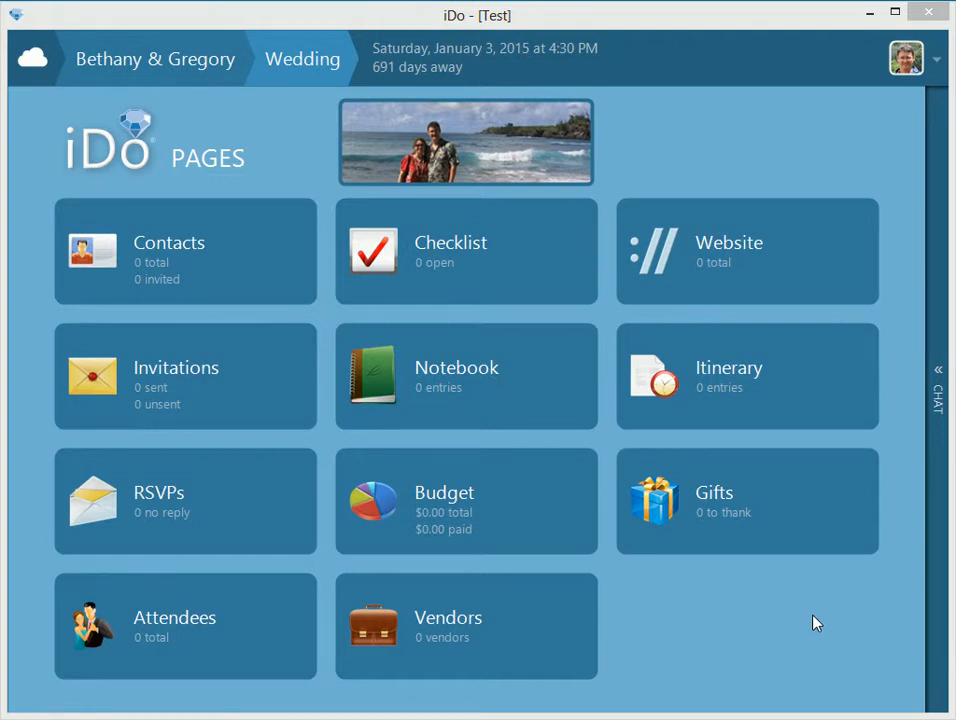
{"action": "mouse_move", "coordinate": [792, 264]}
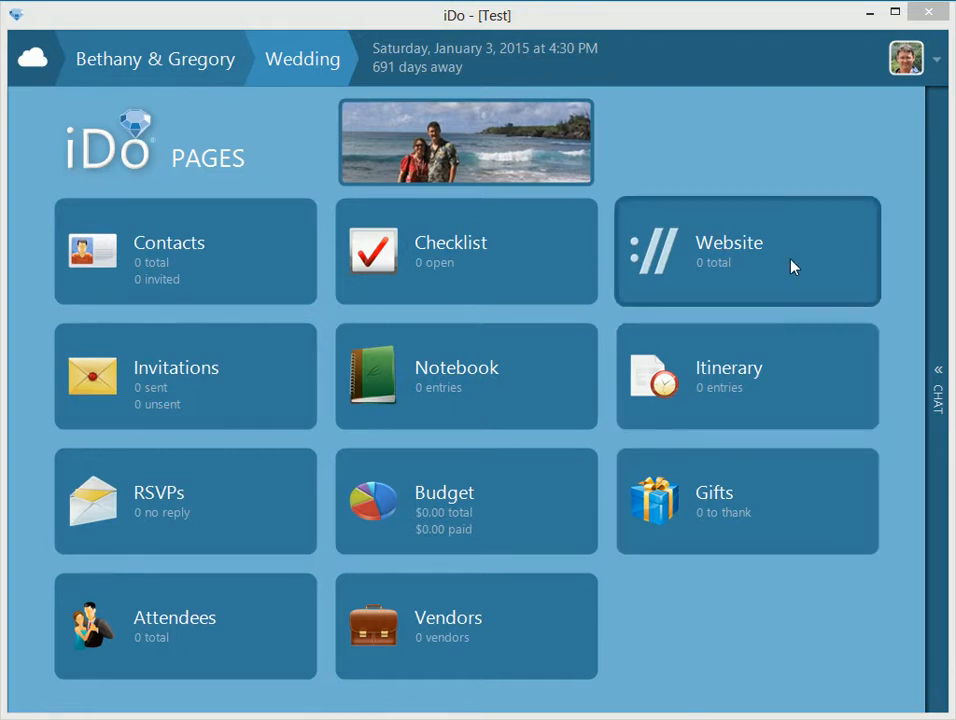
{"action": "mouse_move", "coordinate": [736, 488]}
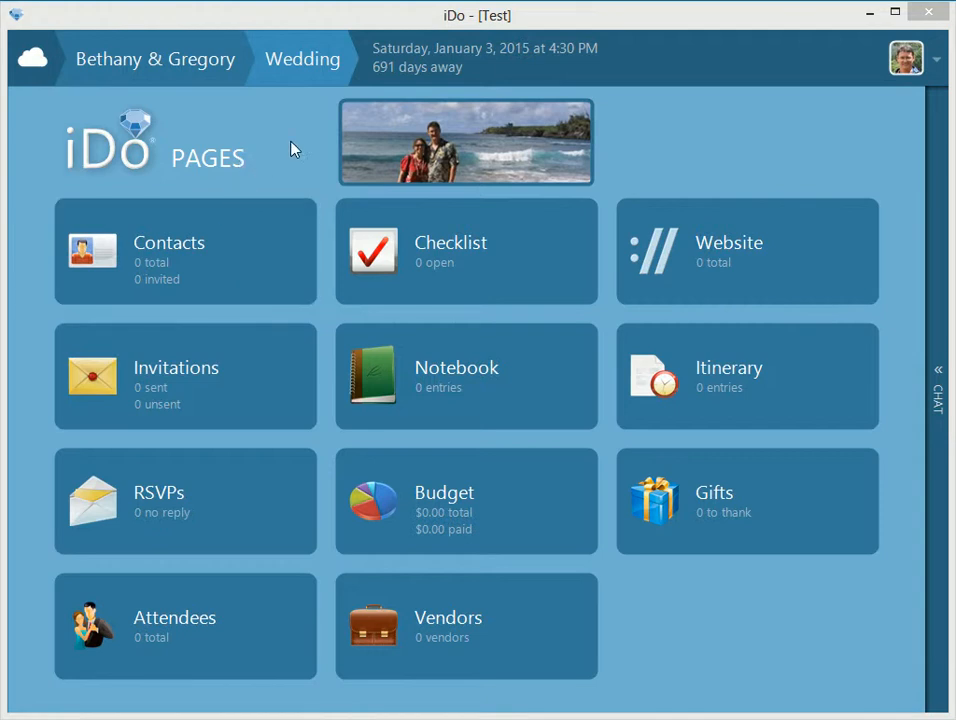
{"action": "mouse_move", "coordinate": [332, 80]}
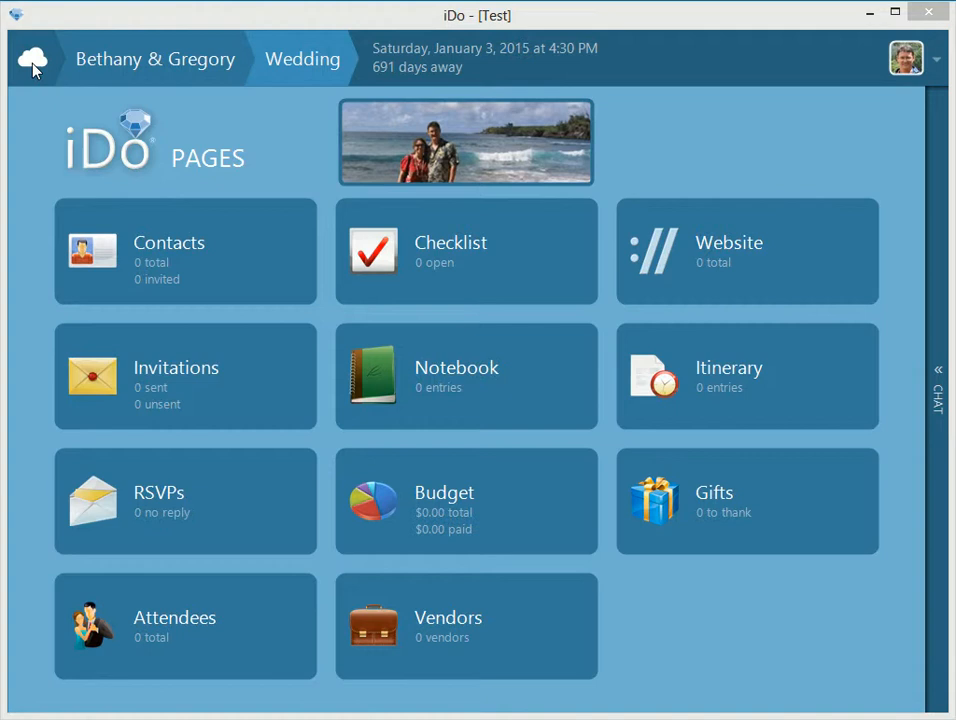
{"action": "mouse_move", "coordinate": [120, 76]}
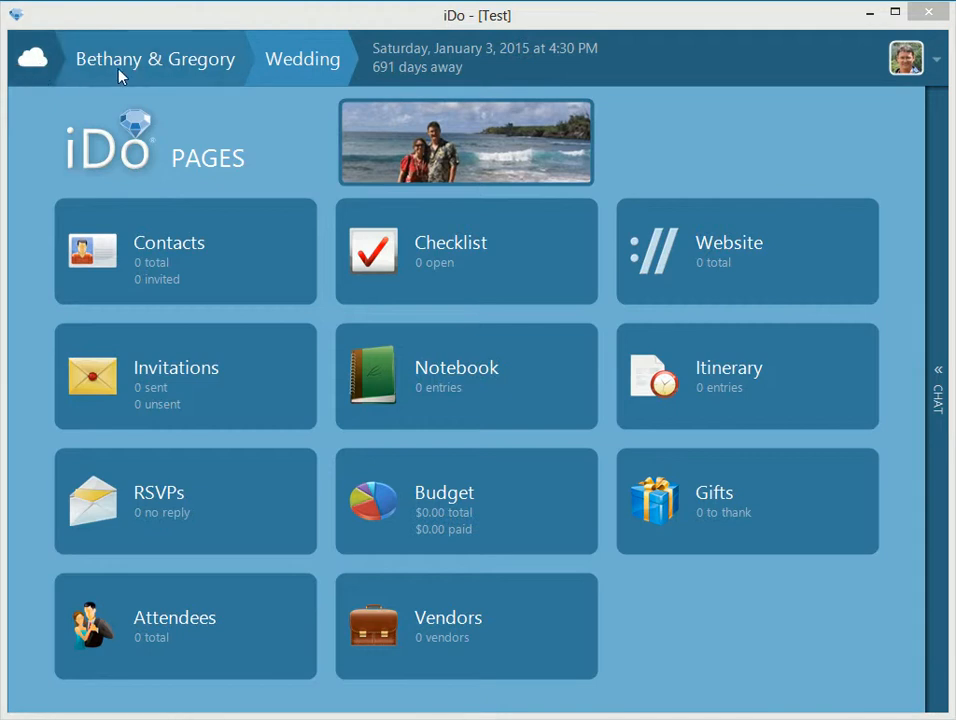
{"action": "mouse_move", "coordinate": [230, 78]}
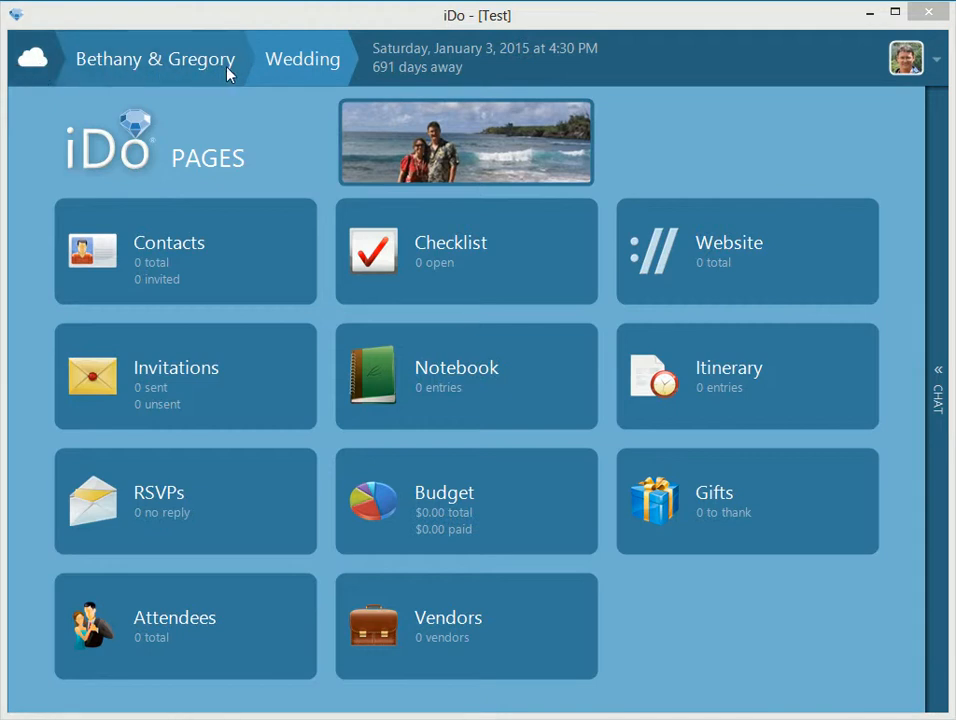
{"action": "mouse_move", "coordinate": [396, 68]}
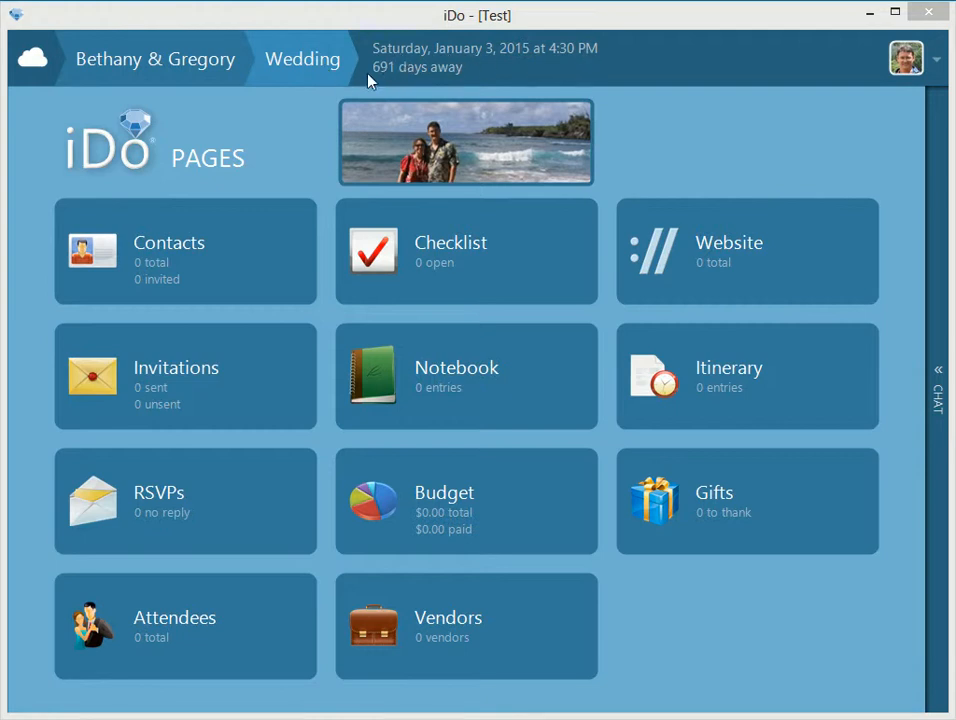
{"action": "mouse_move", "coordinate": [436, 80]}
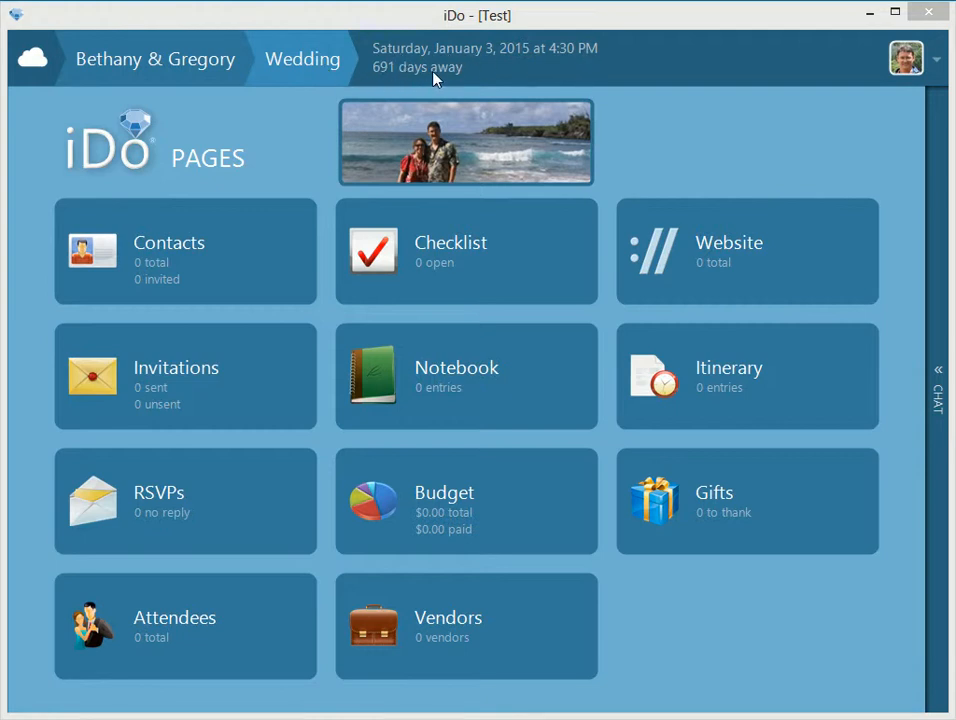
{"action": "mouse_move", "coordinate": [500, 148]}
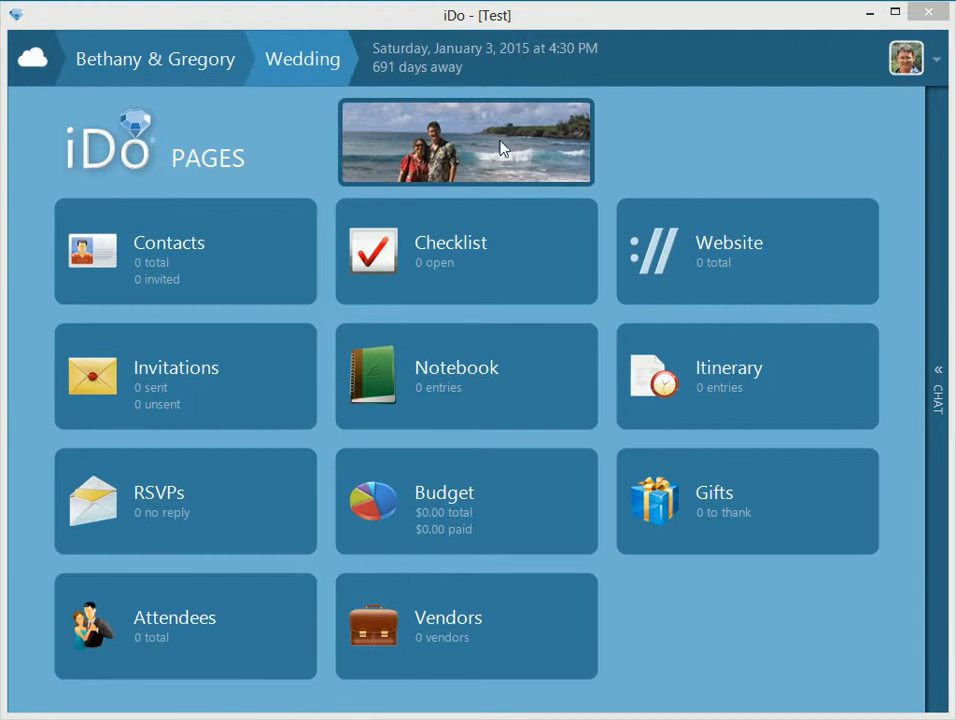
{"action": "mouse_move", "coordinate": [416, 140]}
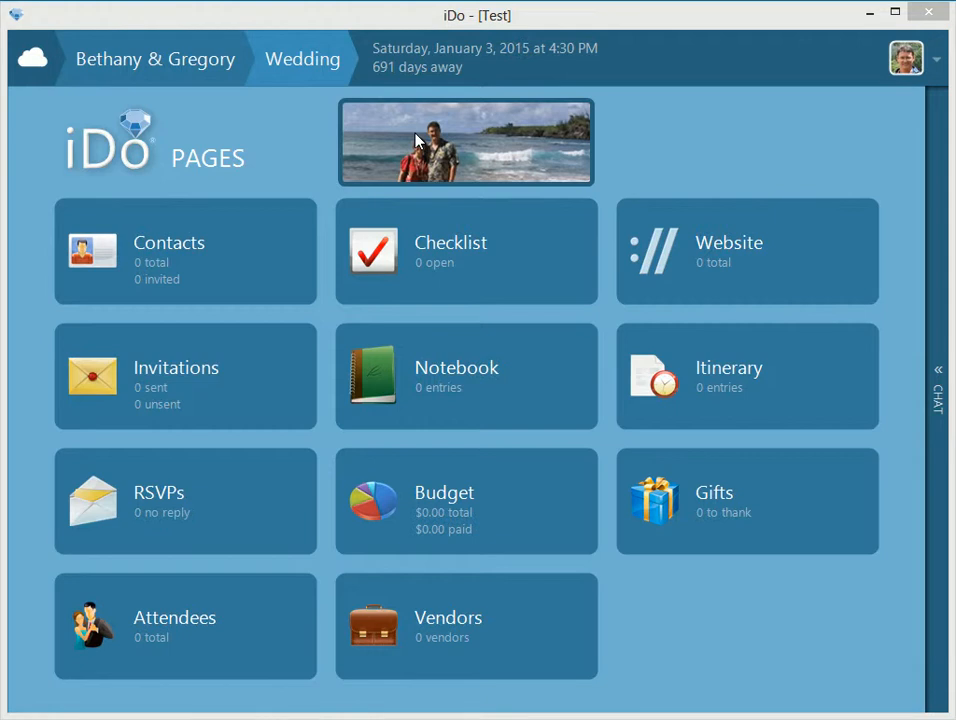
{"action": "mouse_move", "coordinate": [596, 156]}
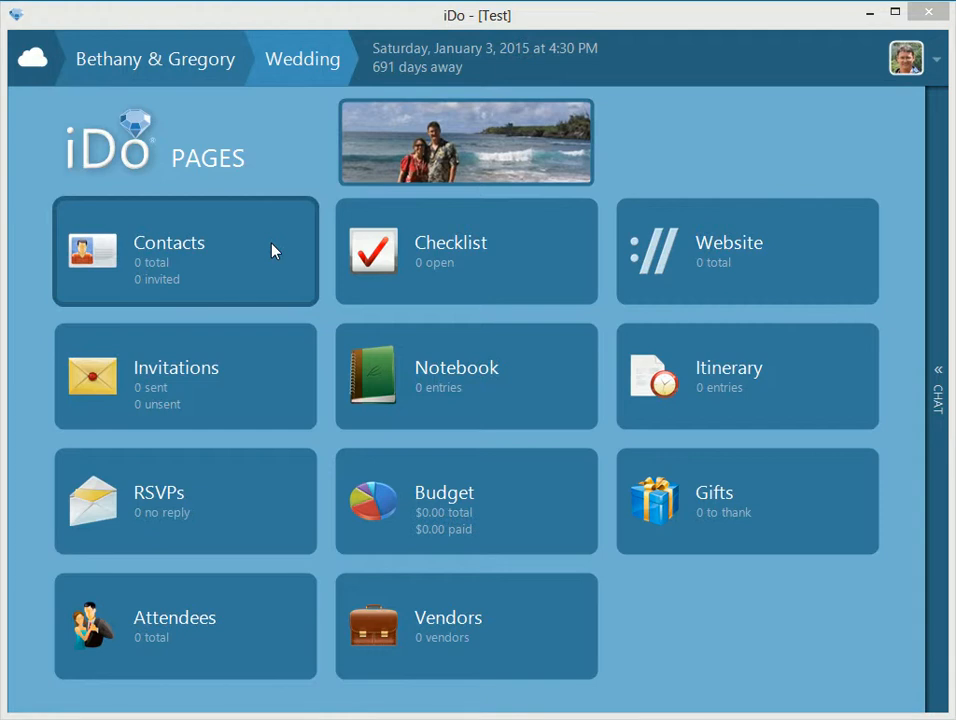
{"action": "mouse_move", "coordinate": [270, 258]}
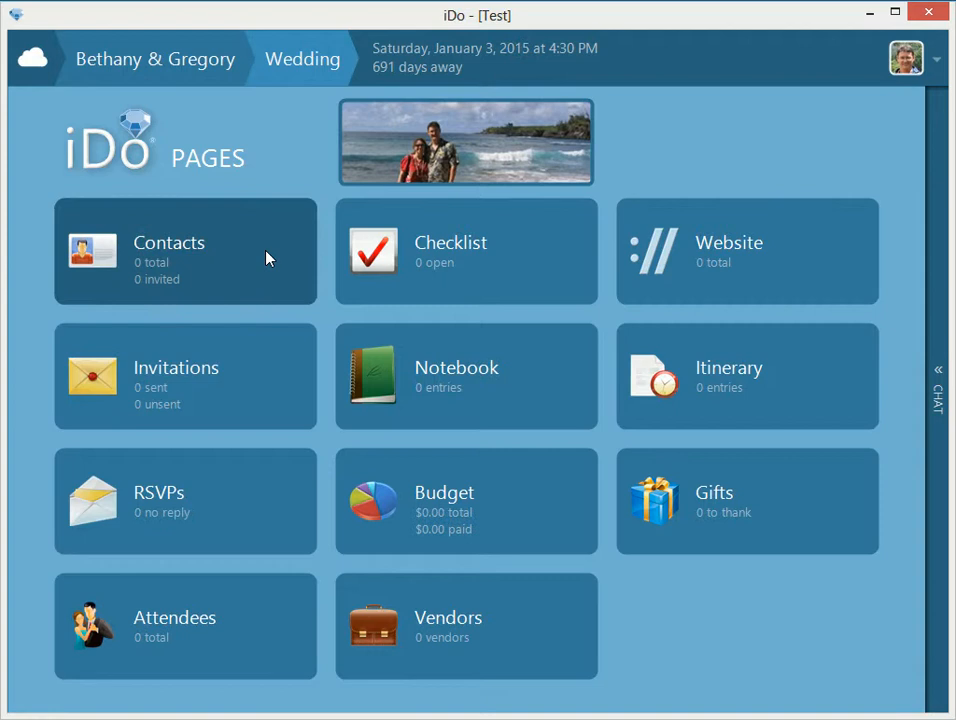
- In the wedding contacts list, enter the bride as Bethany Bryde
{"action": "left_click", "coordinate": [184, 252]}
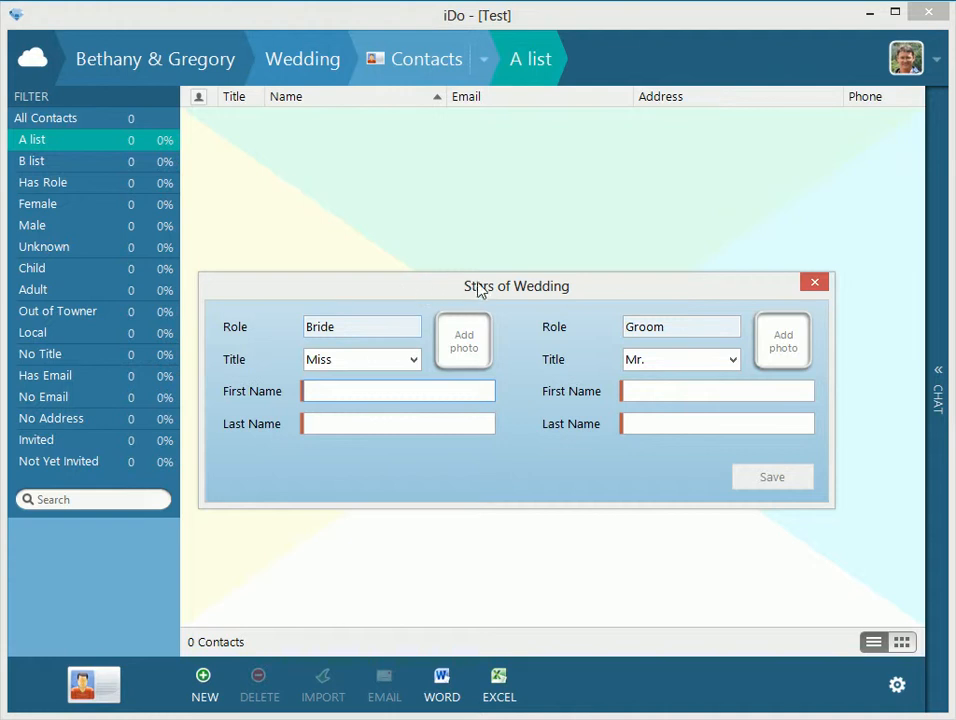
{"action": "mouse_move", "coordinate": [572, 296]}
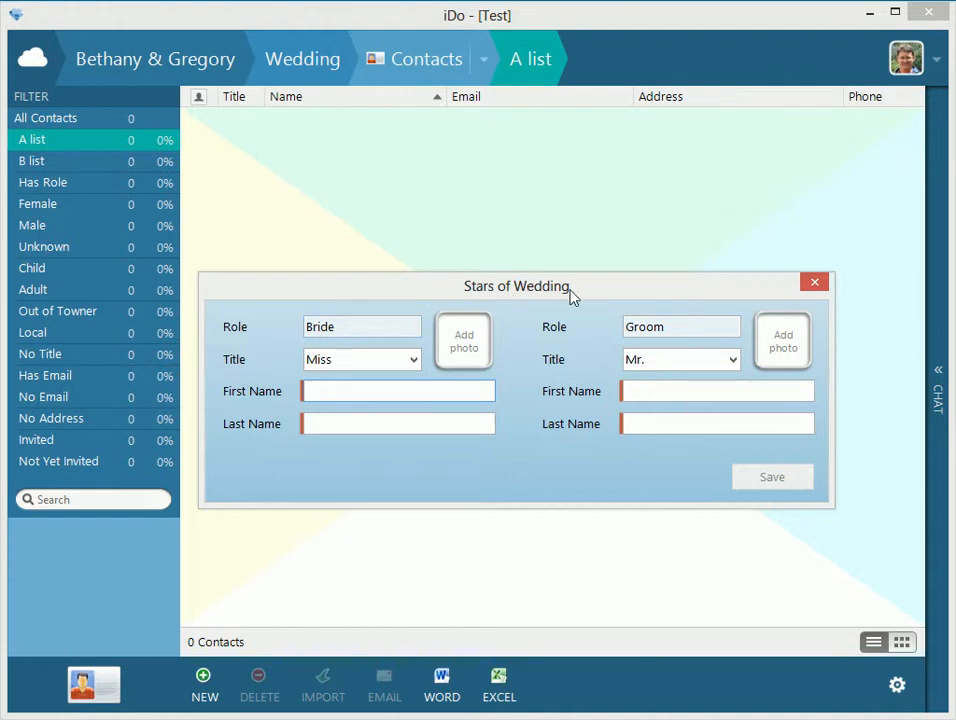
{"action": "mouse_move", "coordinate": [332, 178]}
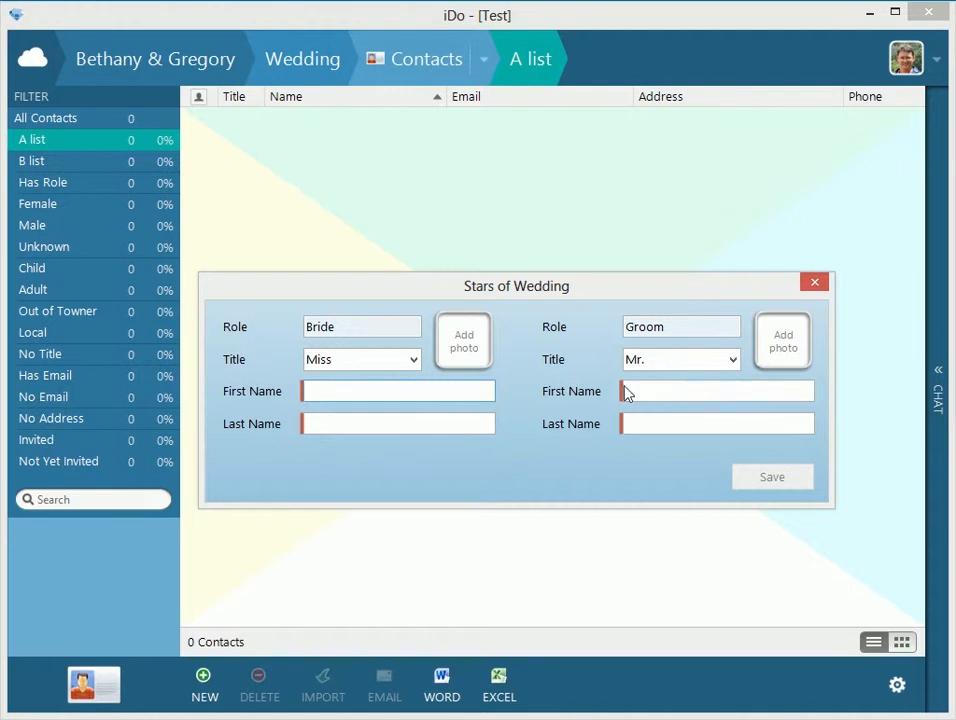
{"action": "left_click", "coordinate": [396, 390]}
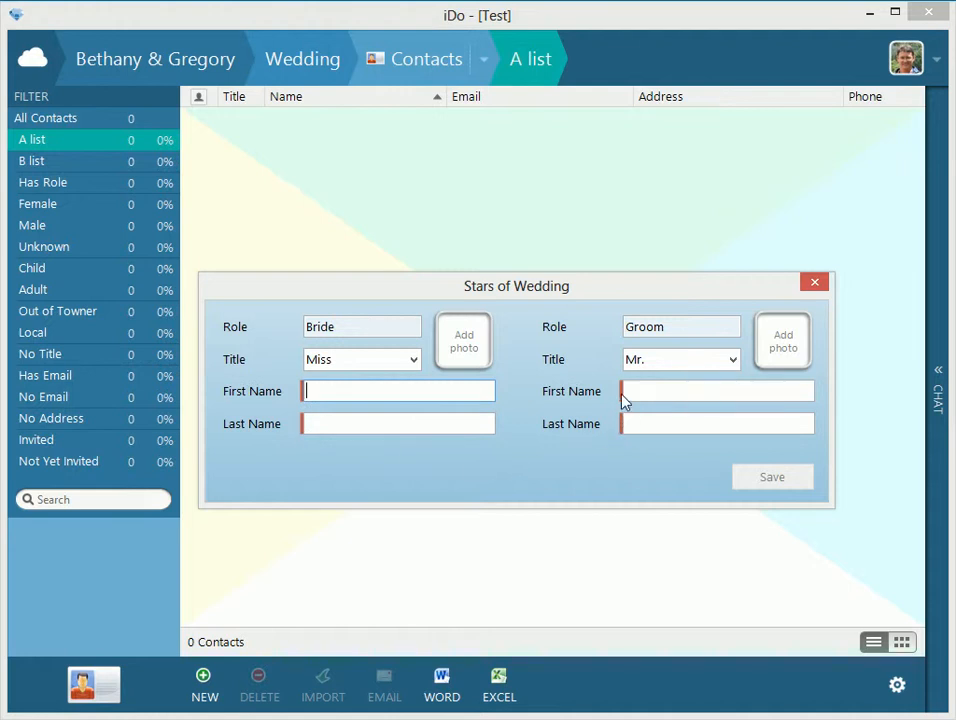
{"action": "mouse_move", "coordinate": [352, 410]}
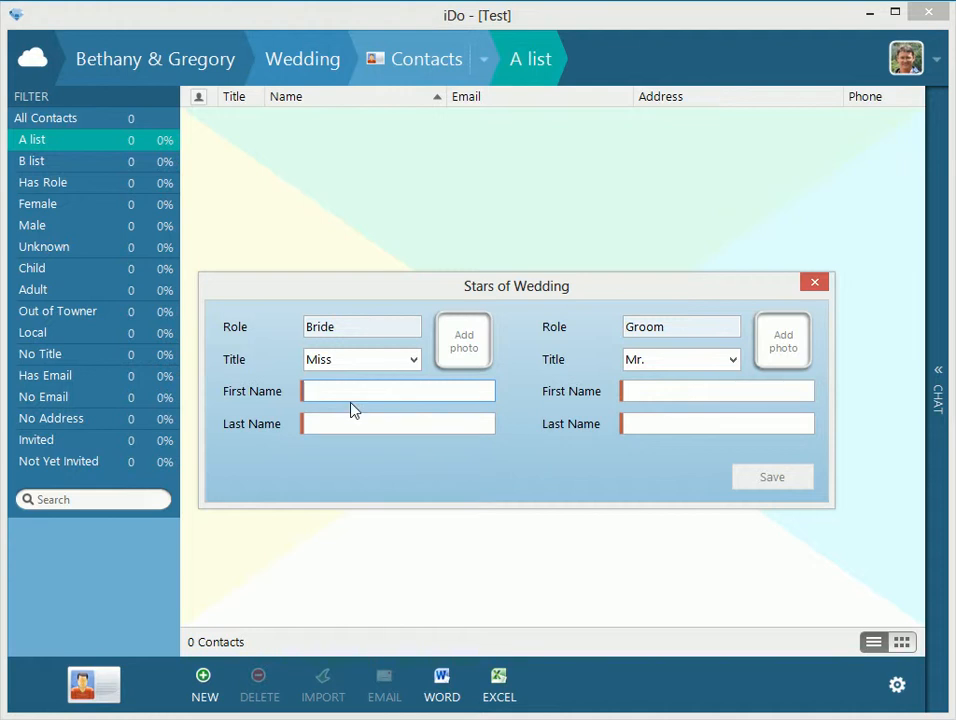
{"action": "type", "text": "Bethany"}
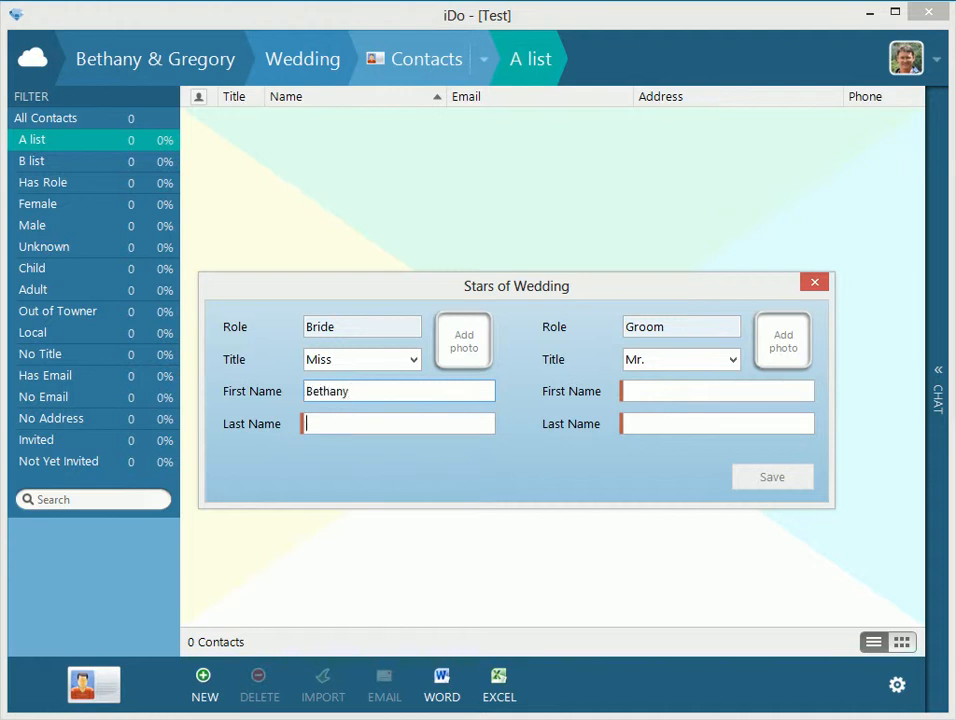
{"action": "type", "text": "Bryde"}
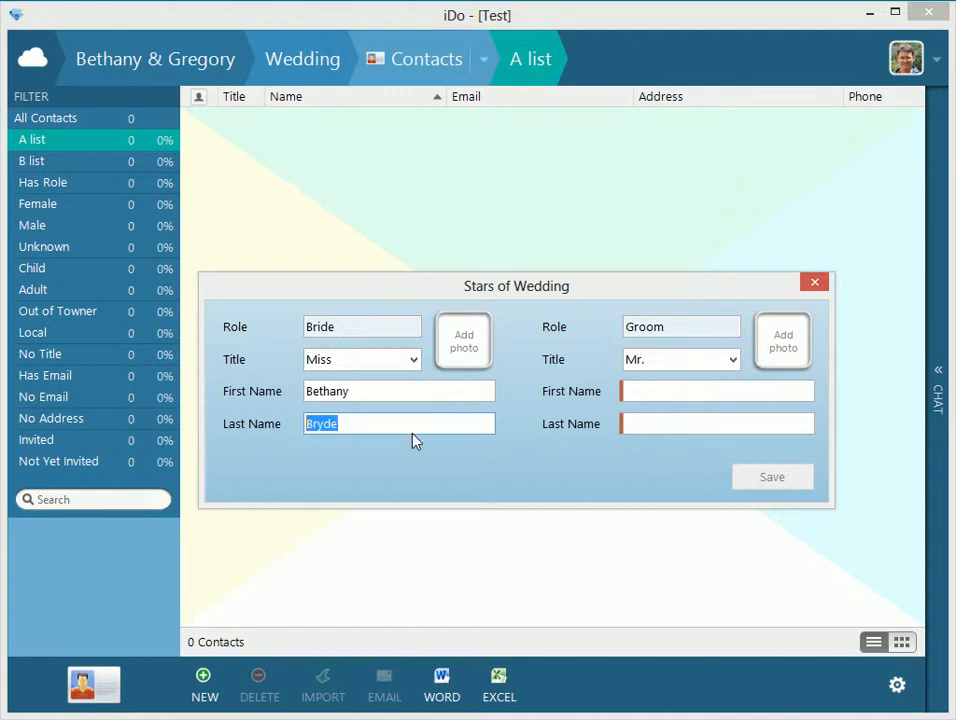
- Enter the groom as Gregory Greum
{"action": "left_click", "coordinate": [716, 390]}
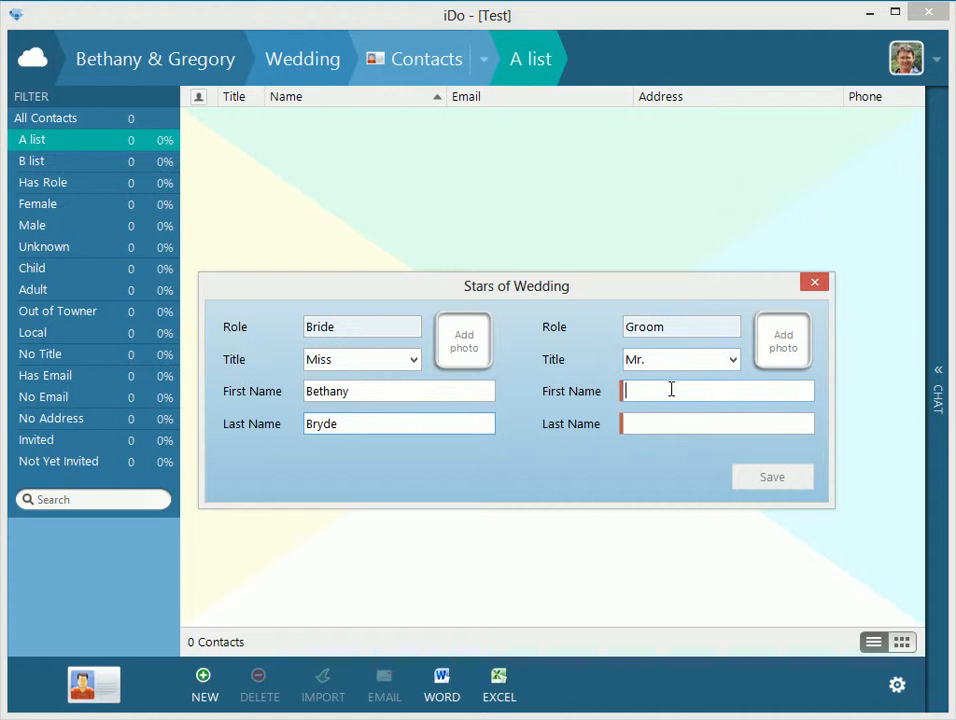
{"action": "type", "text": "Gregory"}
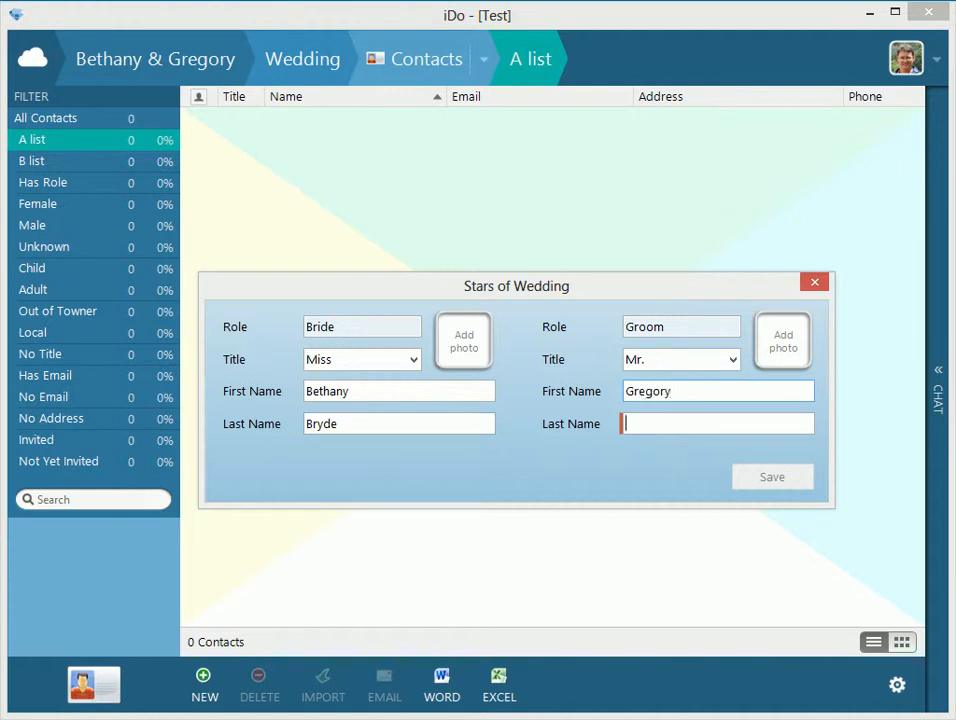
{"action": "type", "text": "Greum"}
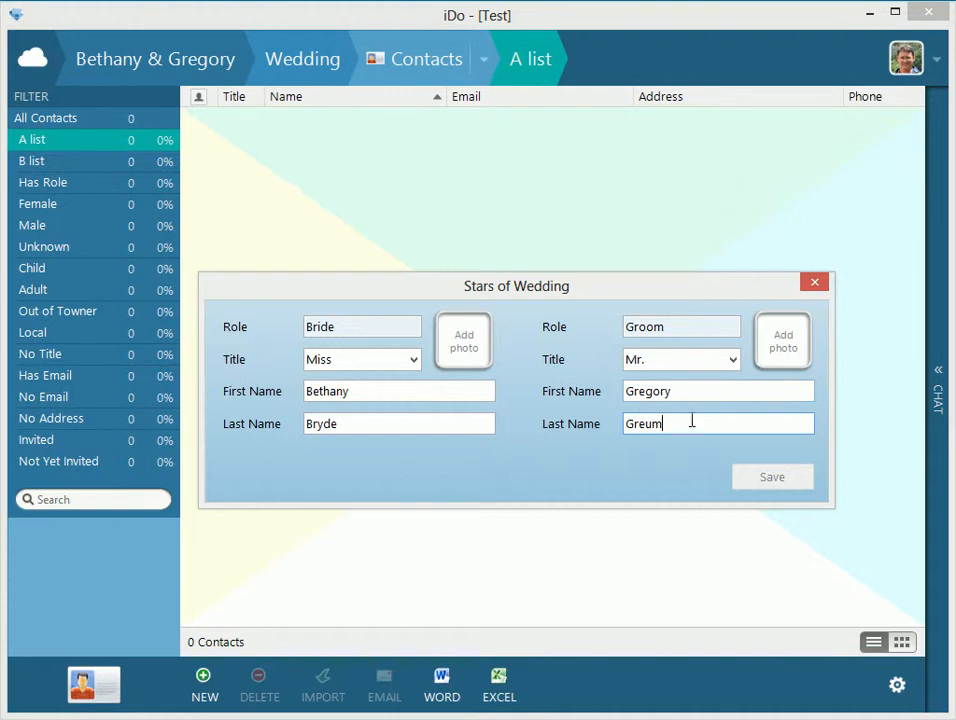
{"action": "mouse_move", "coordinate": [548, 414]}
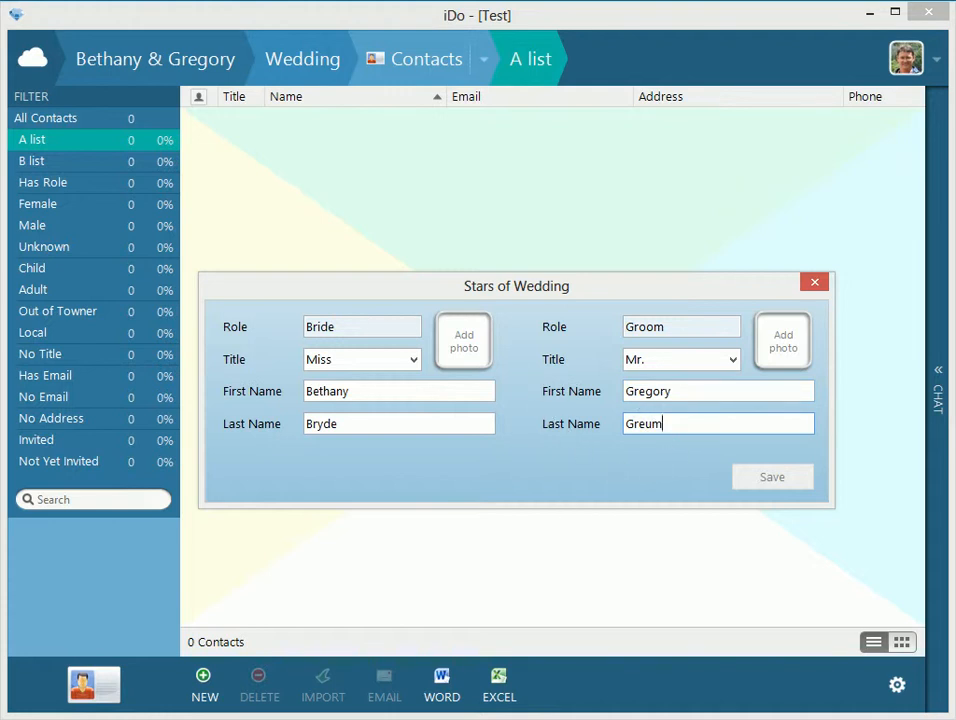
{"action": "mouse_move", "coordinate": [600, 468]}
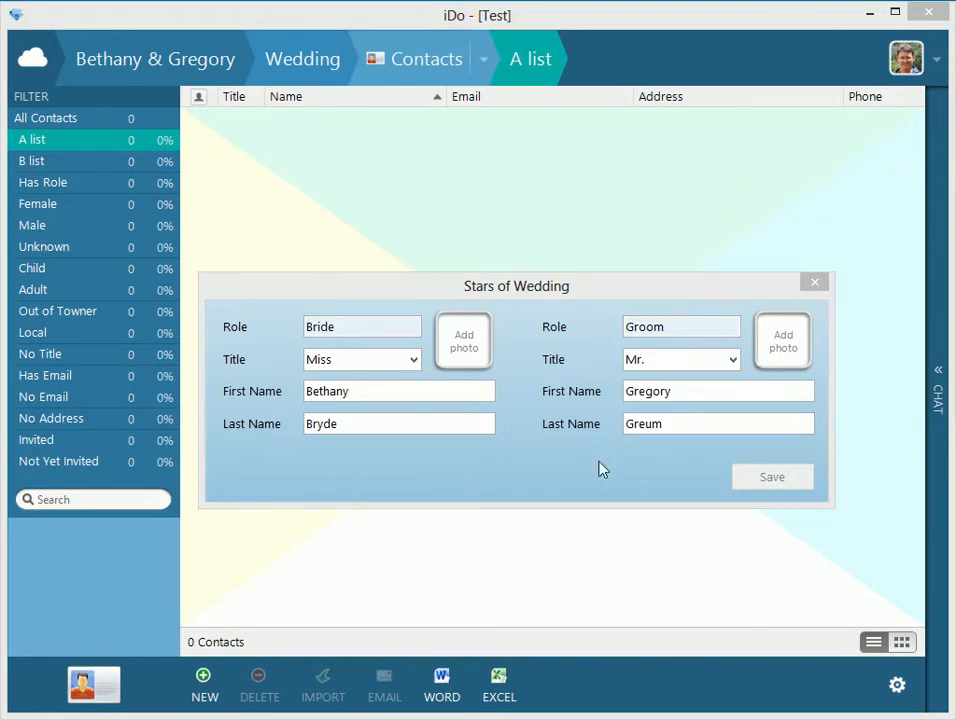
- Add a face photo for the bride, cropped to her face, and start one for the groom
{"action": "left_click", "coordinate": [464, 340]}
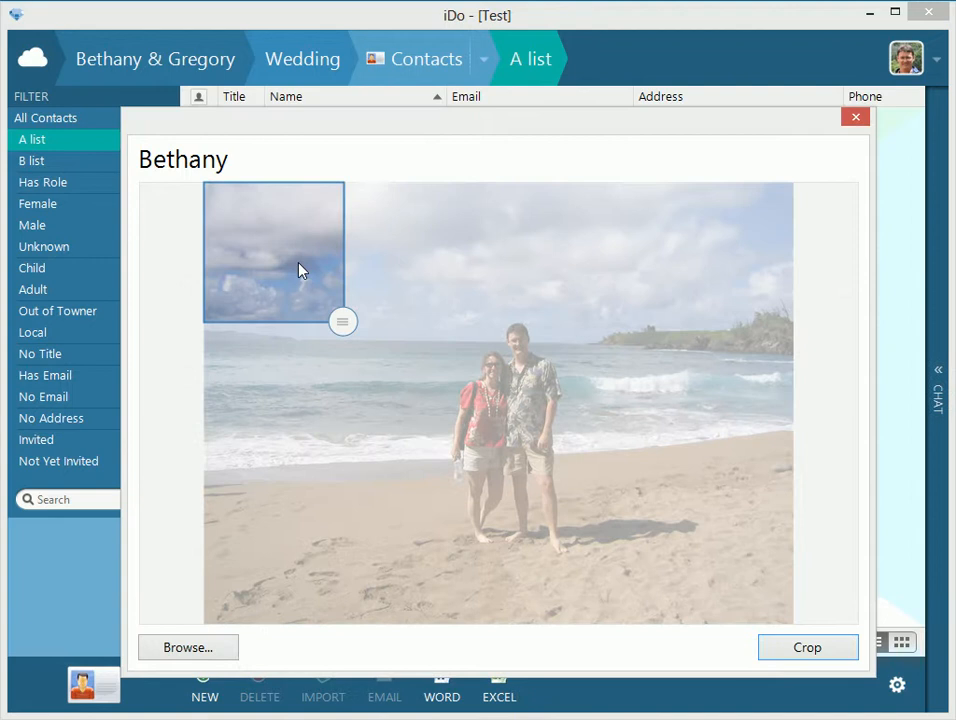
{"action": "left_click_drag", "start_coordinate": [272, 252], "coordinate": [550, 420]}
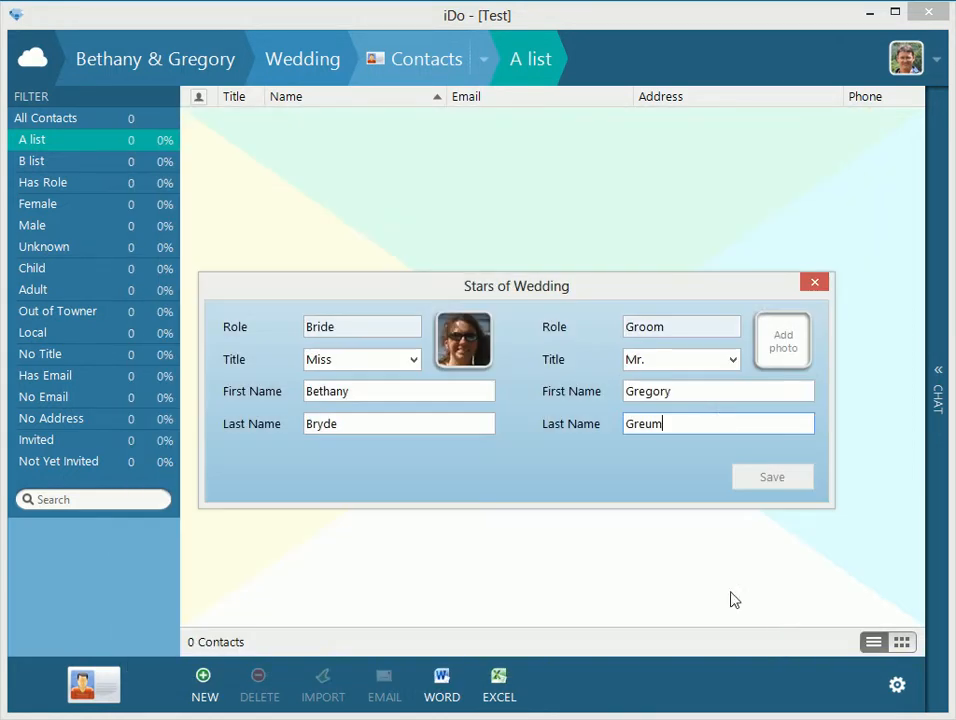
{"action": "left_click", "coordinate": [784, 340]}
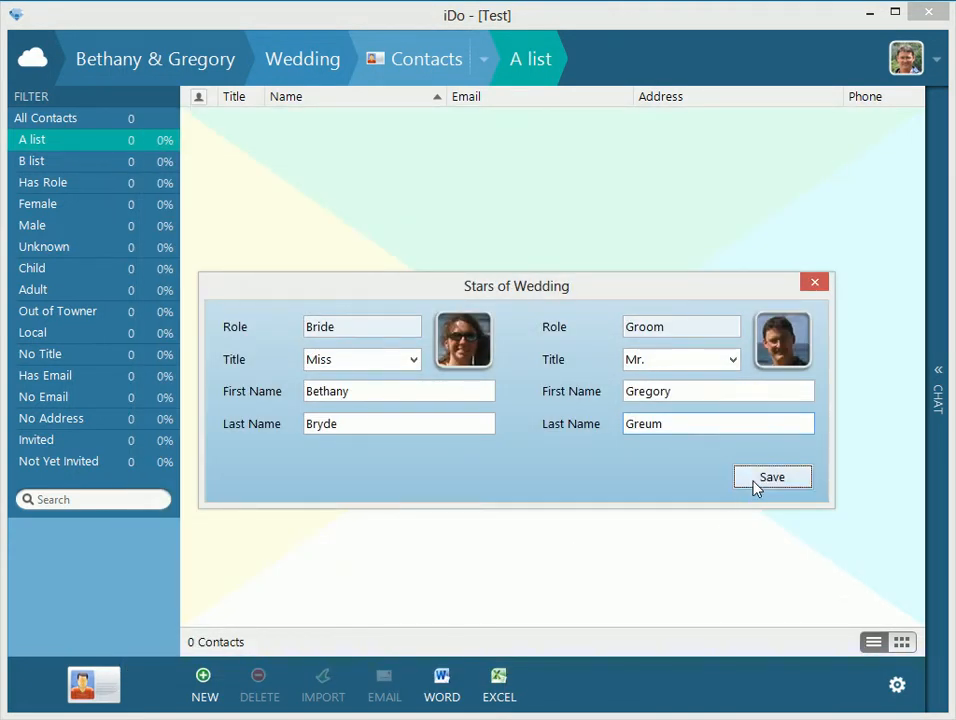
{"action": "left_click", "coordinate": [772, 476]}
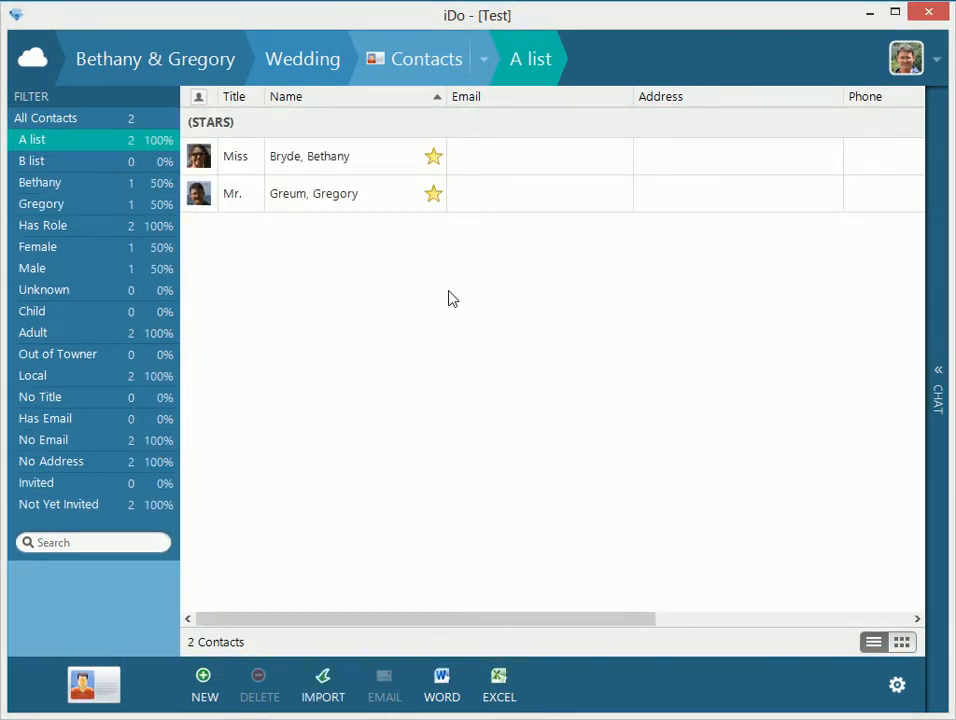
{"action": "mouse_move", "coordinate": [380, 174]}
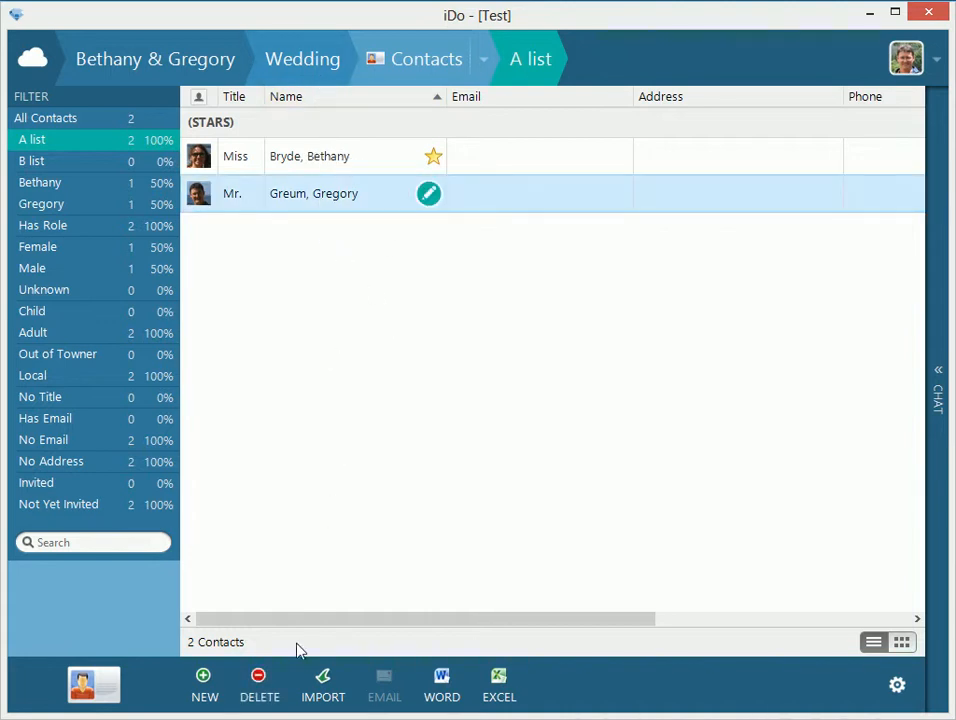
{"action": "left_click", "coordinate": [260, 684]}
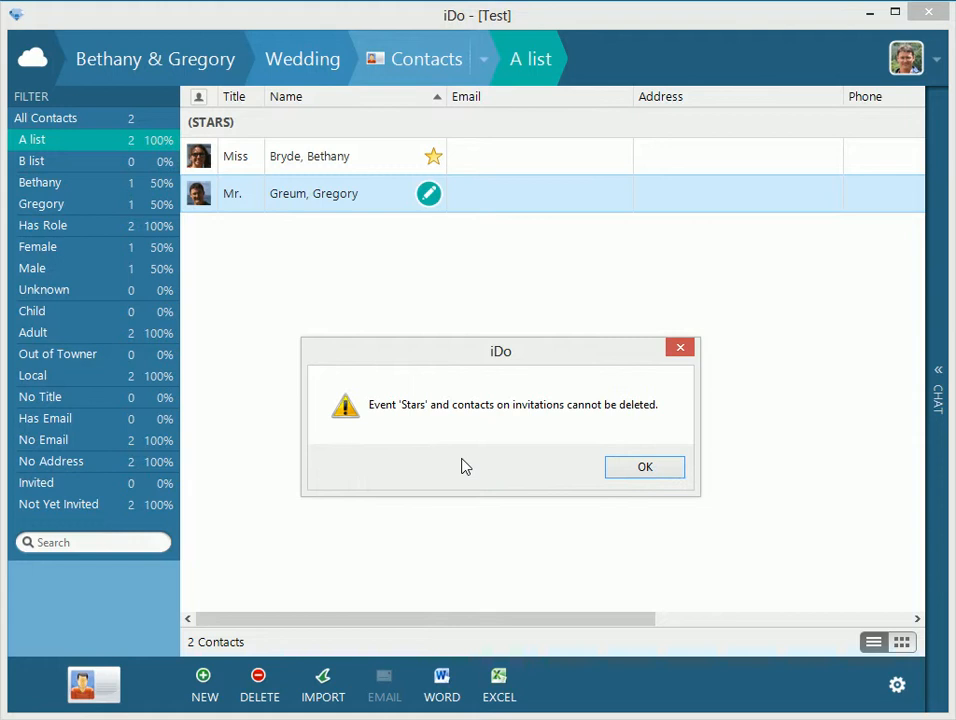
{"action": "left_click", "coordinate": [644, 466]}
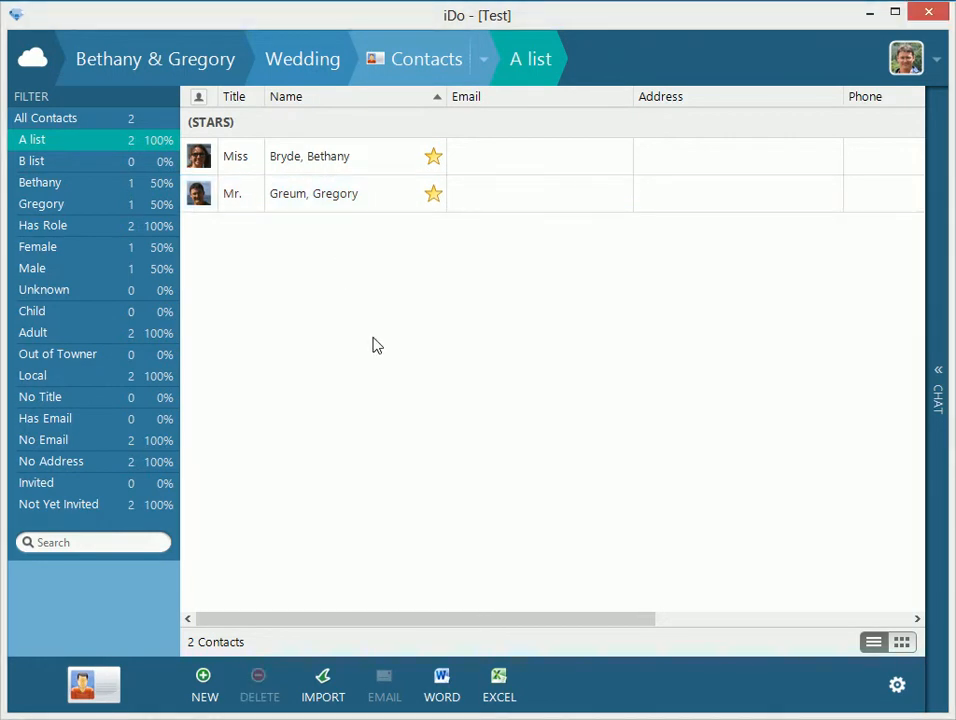
{"action": "mouse_move", "coordinate": [516, 368]}
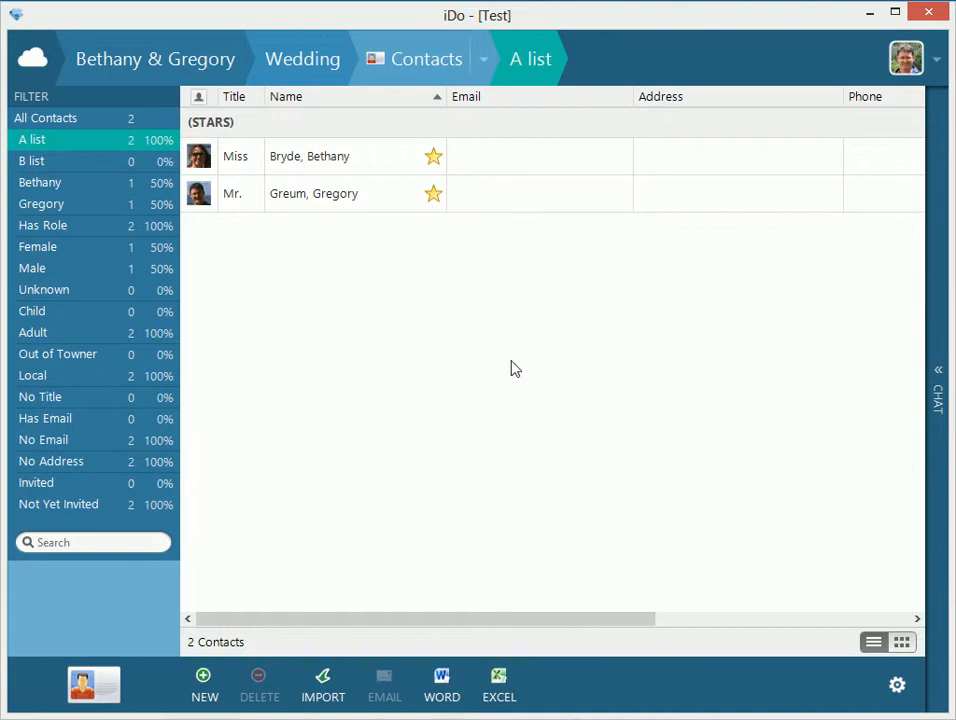
{"action": "mouse_move", "coordinate": [632, 520]}
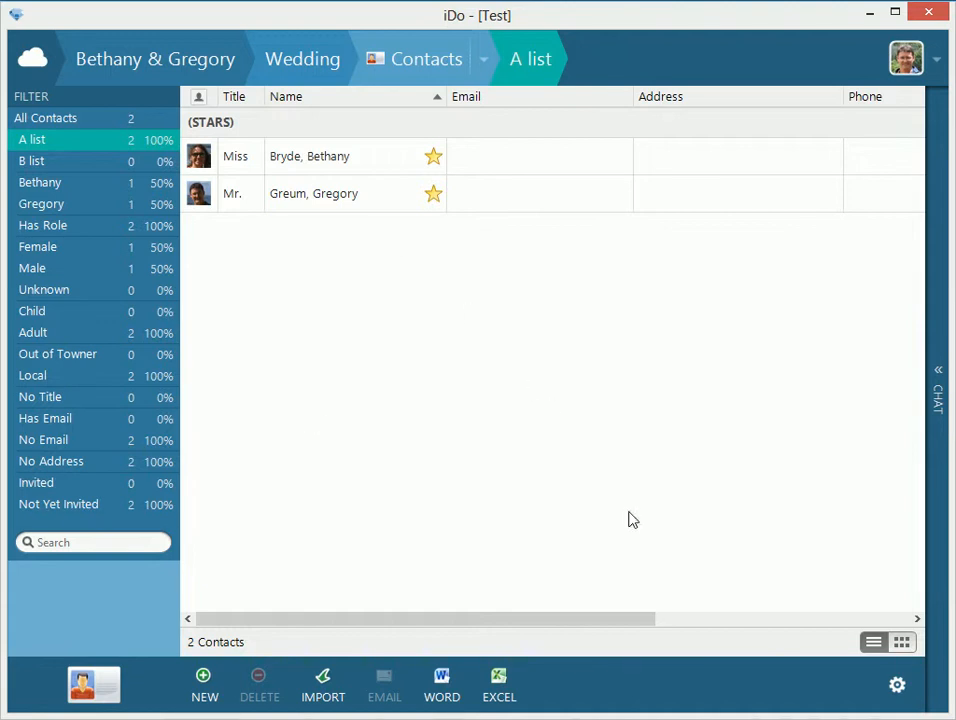
{"action": "left_click", "coordinate": [900, 642]}
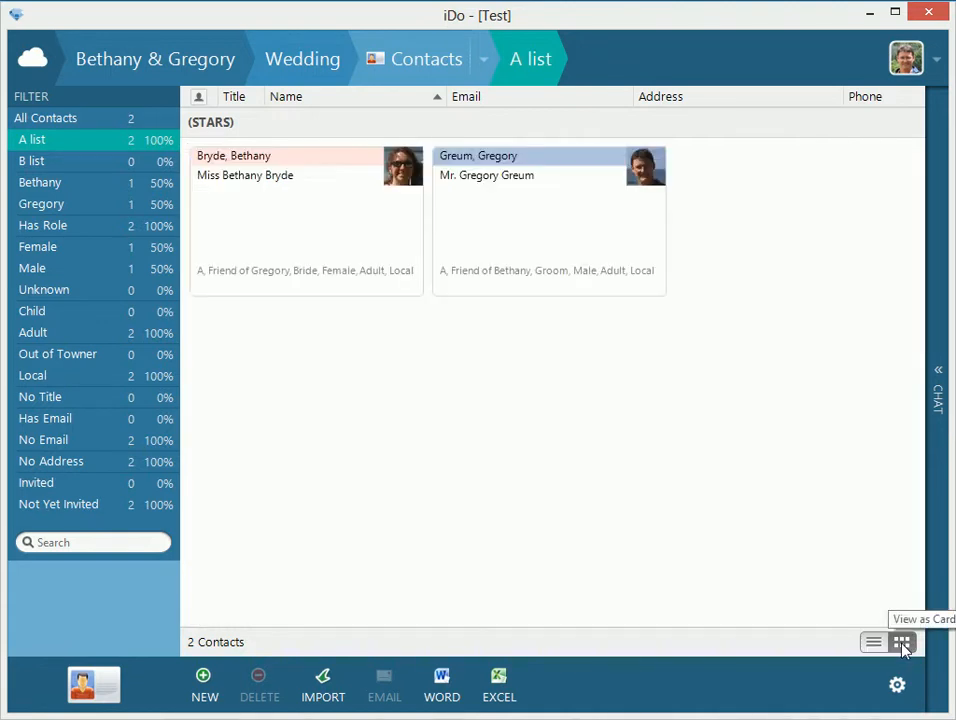
{"action": "left_click", "coordinate": [872, 642]}
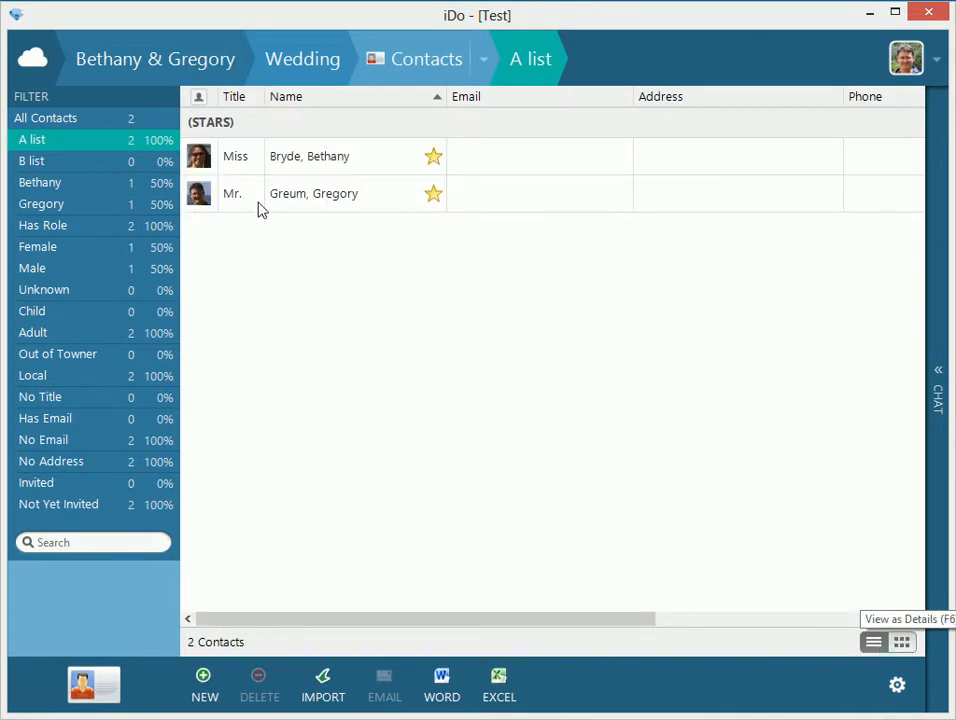
{"action": "left_click", "coordinate": [900, 642]}
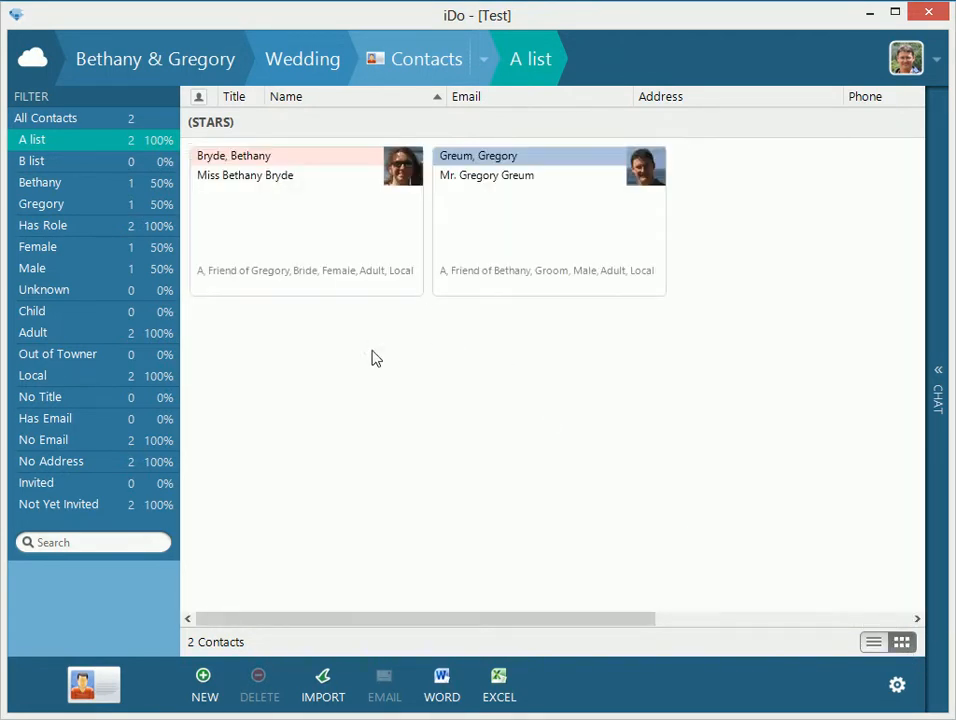
{"action": "left_click", "coordinate": [872, 642]}
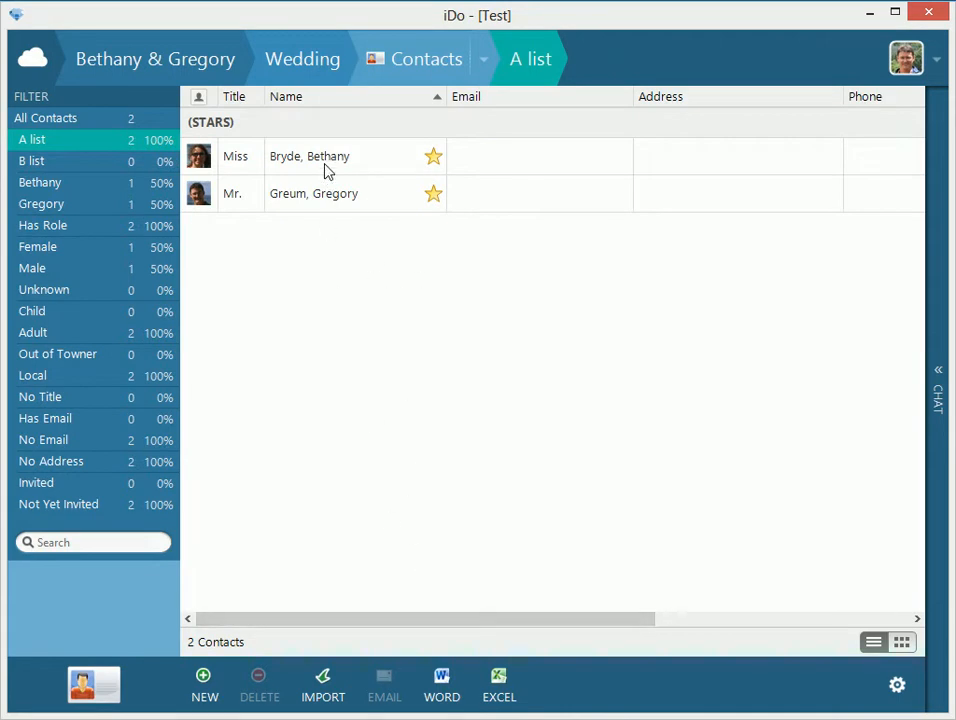
{"action": "double_click", "coordinate": [308, 156]}
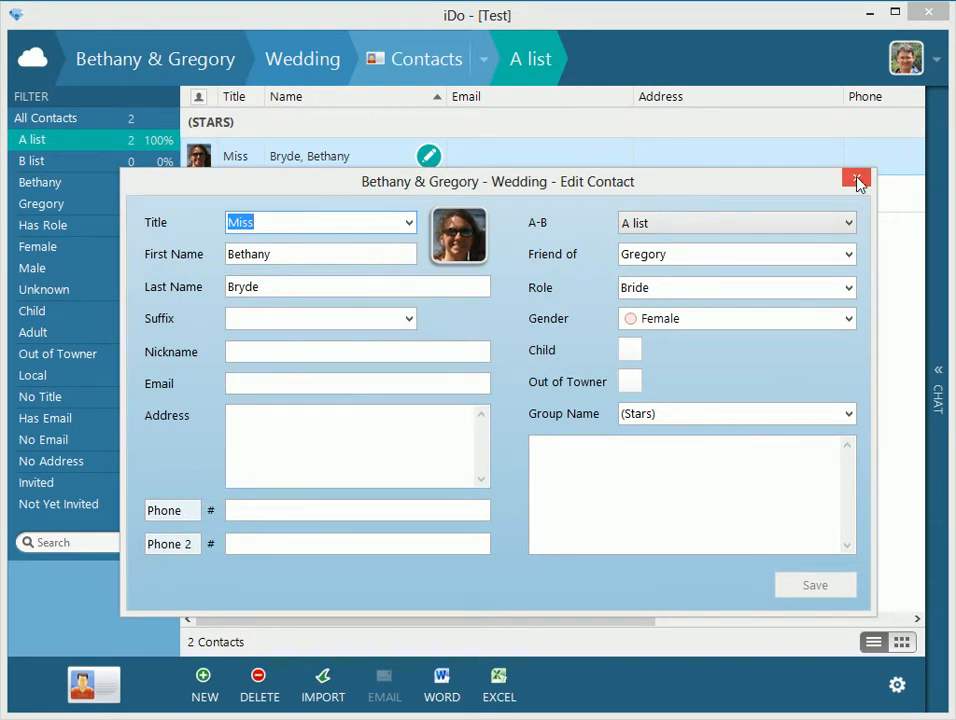
{"action": "left_click", "coordinate": [856, 180]}
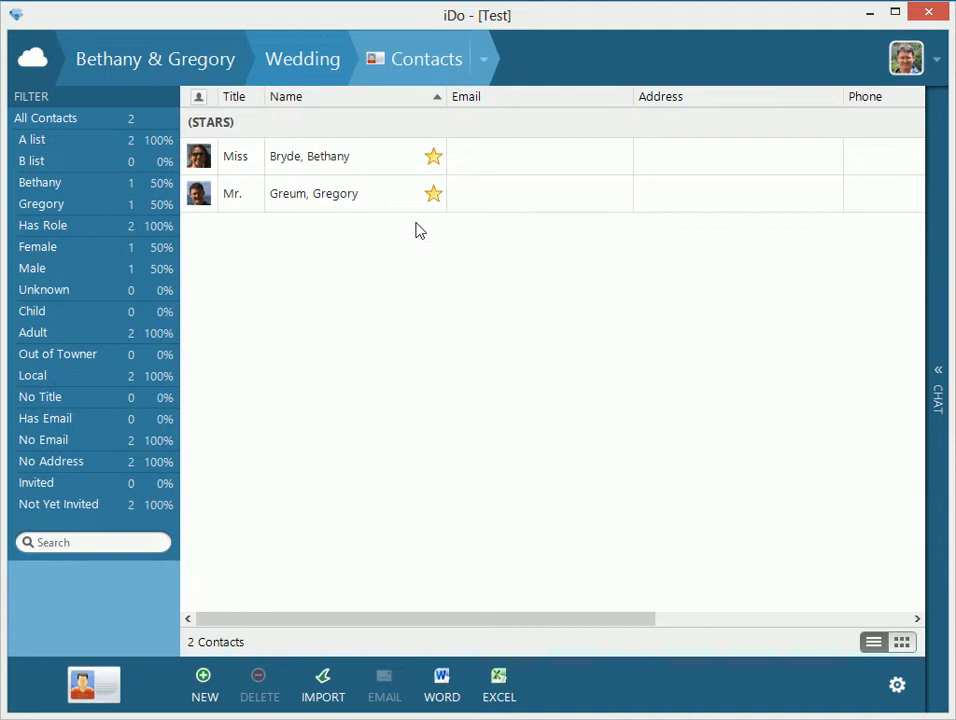
{"action": "left_click", "coordinate": [310, 156]}
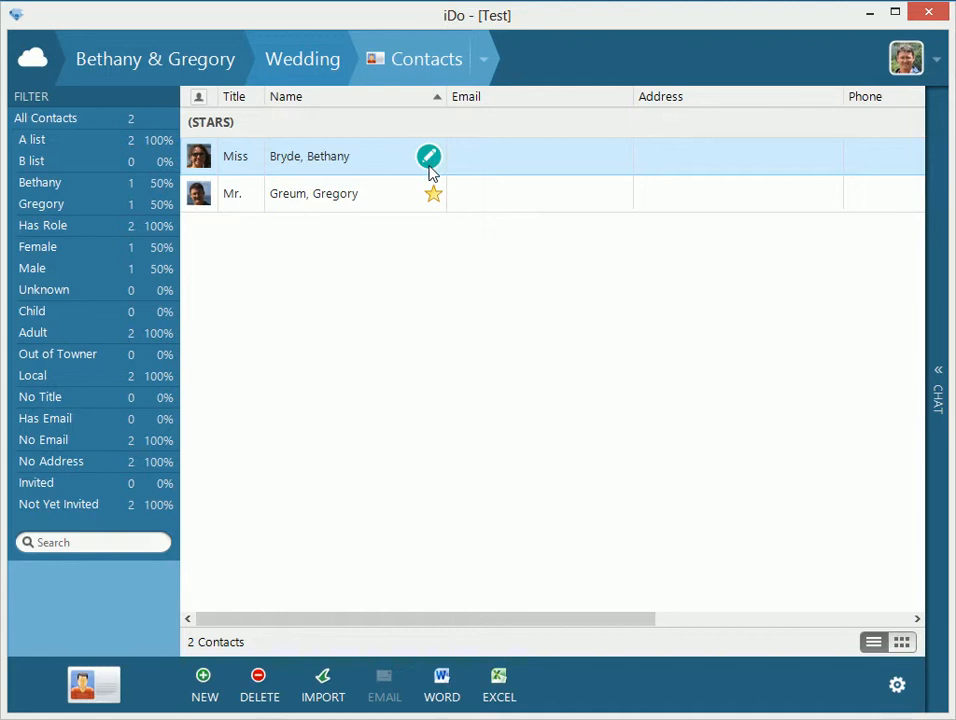
{"action": "mouse_move", "coordinate": [390, 196]}
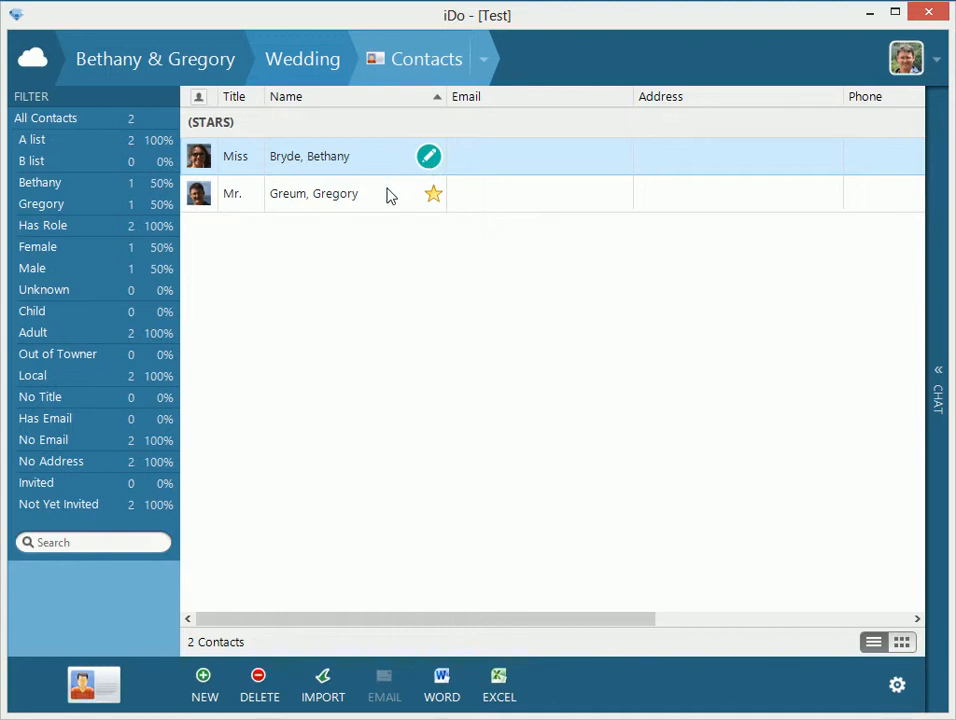
{"action": "mouse_move", "coordinate": [338, 166]}
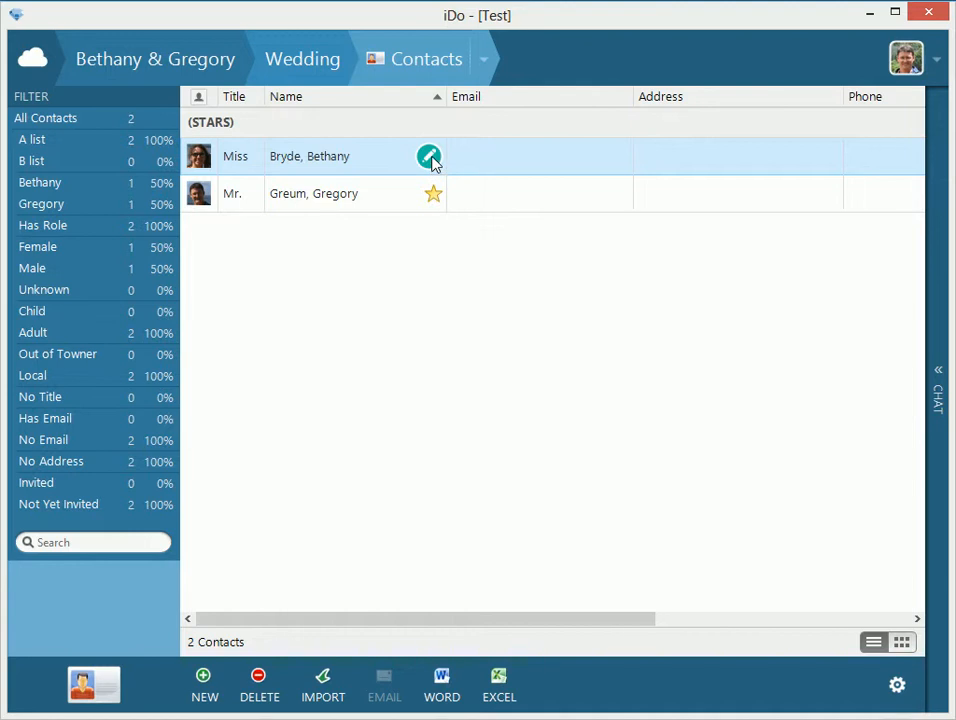
{"action": "double_click", "coordinate": [310, 156]}
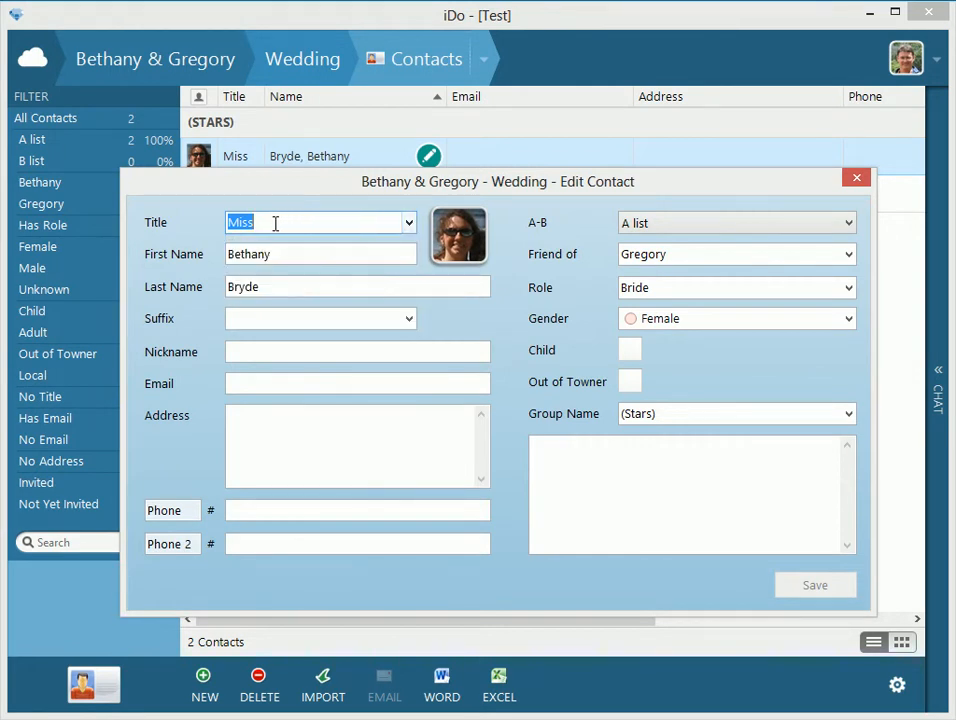
{"action": "left_click", "coordinate": [408, 222]}
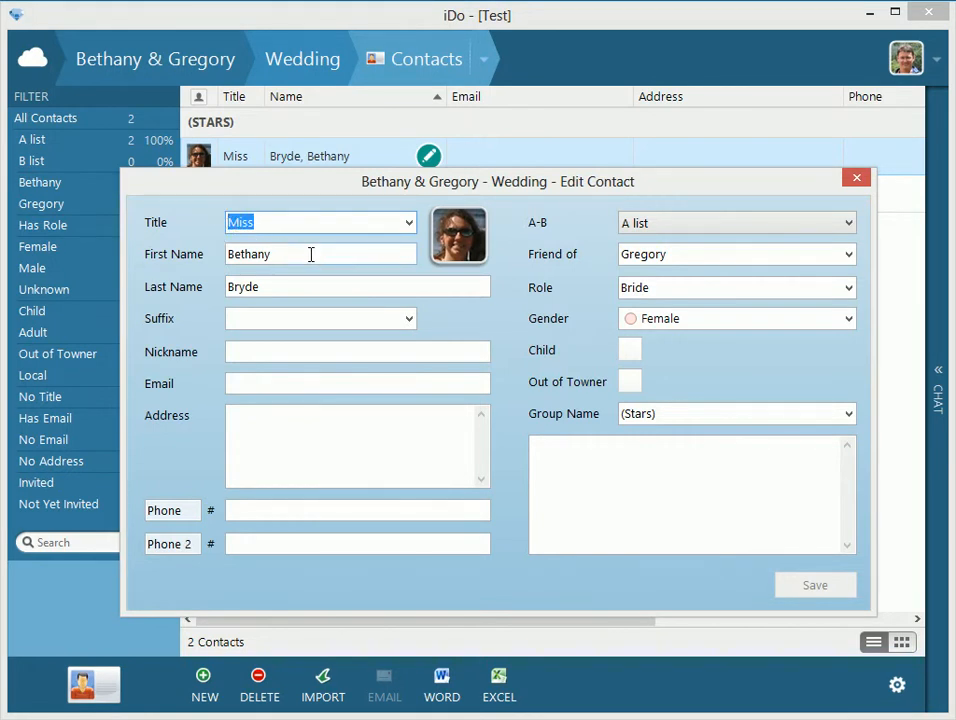
{"action": "left_click", "coordinate": [356, 288]}
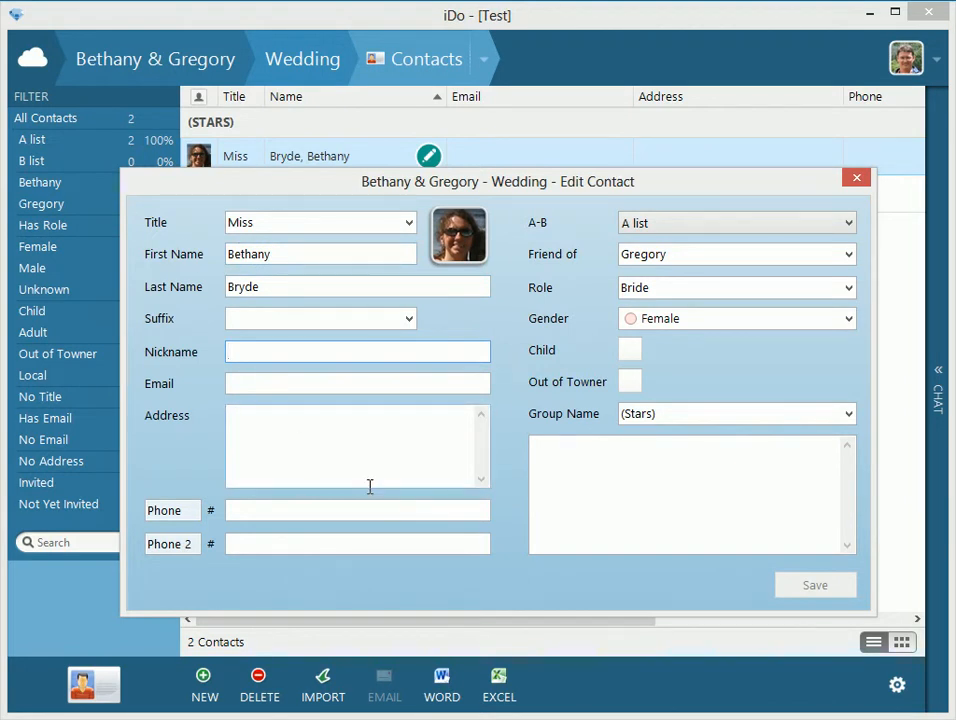
{"action": "left_click", "coordinate": [358, 384]}
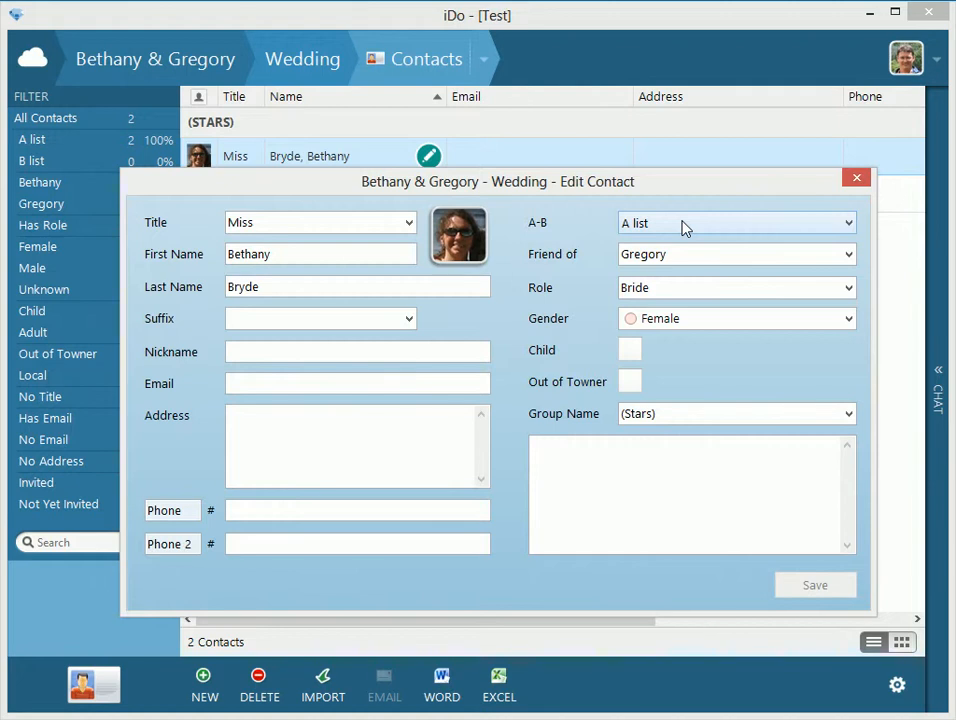
{"action": "mouse_move", "coordinate": [650, 248]}
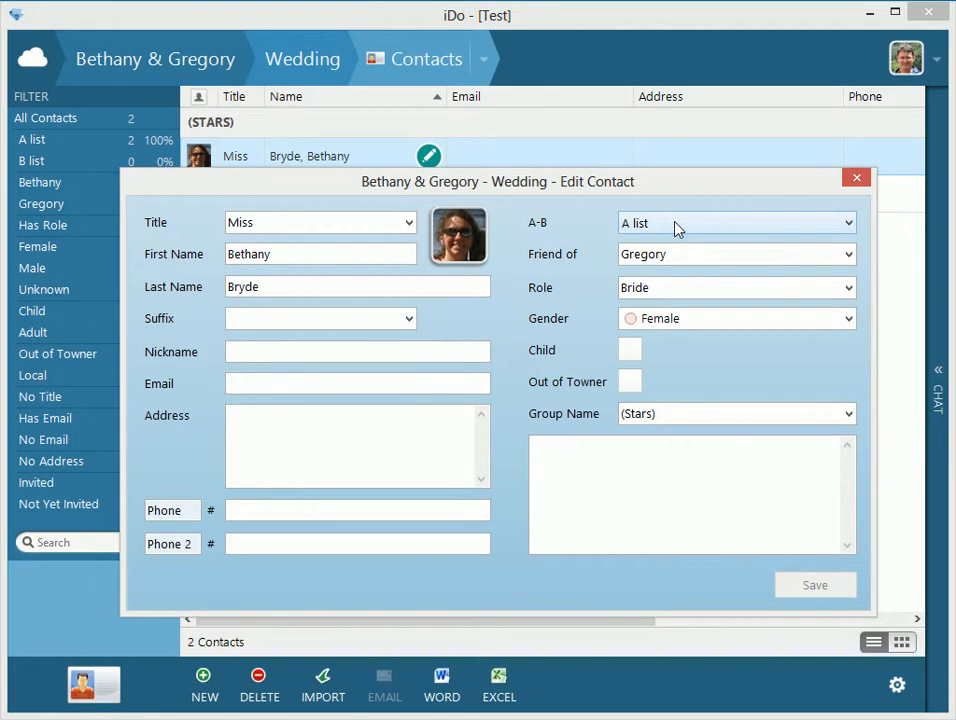
{"action": "mouse_move", "coordinate": [658, 230]}
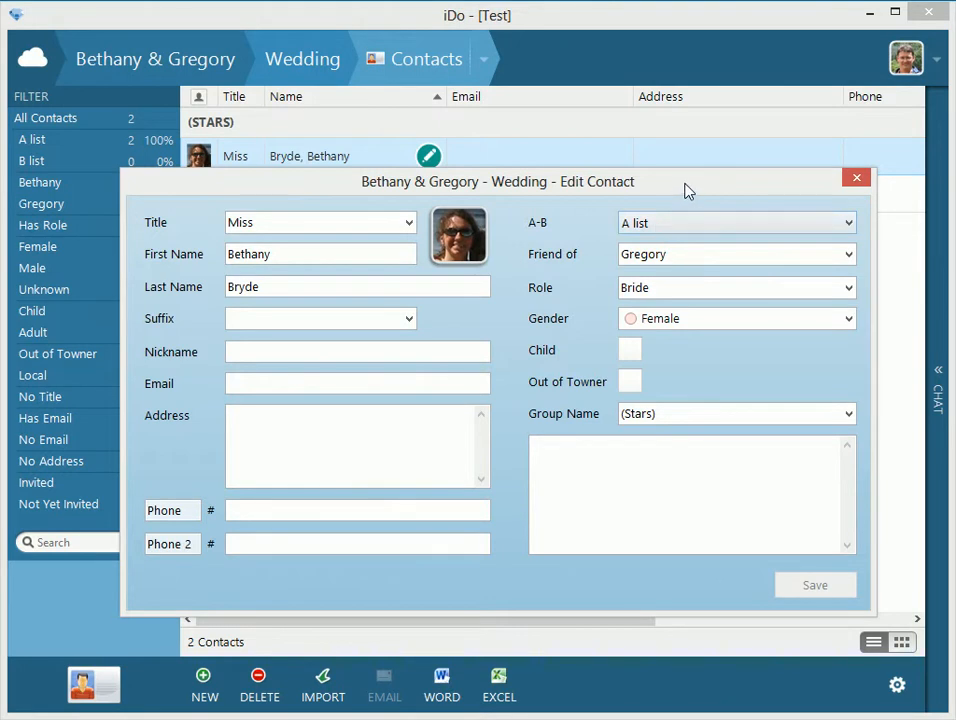
{"action": "mouse_move", "coordinate": [680, 206]}
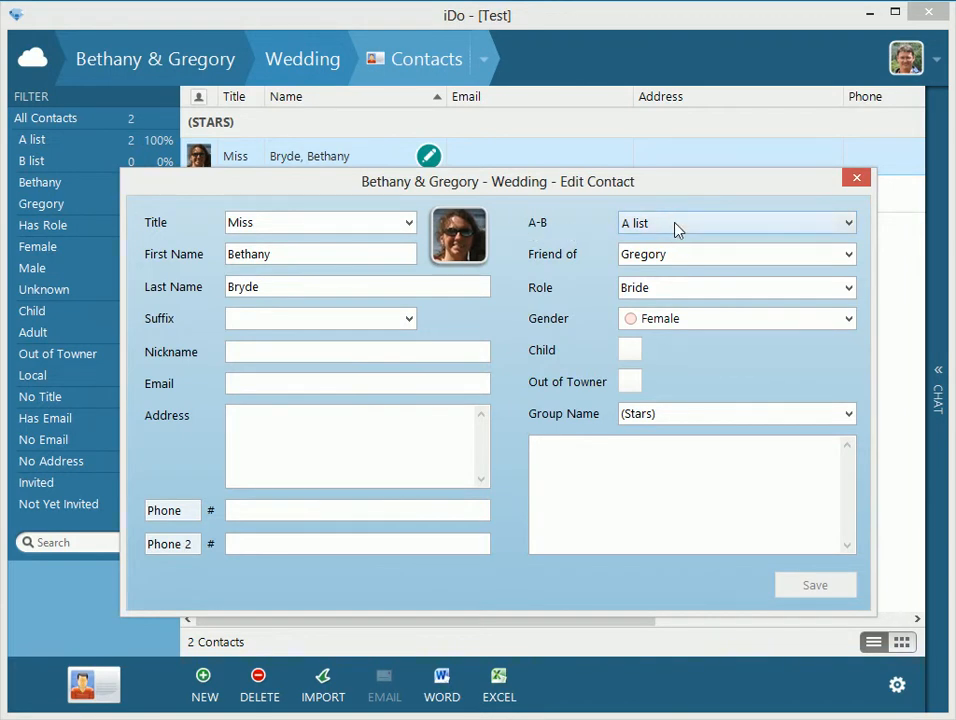
{"action": "mouse_move", "coordinate": [824, 256]}
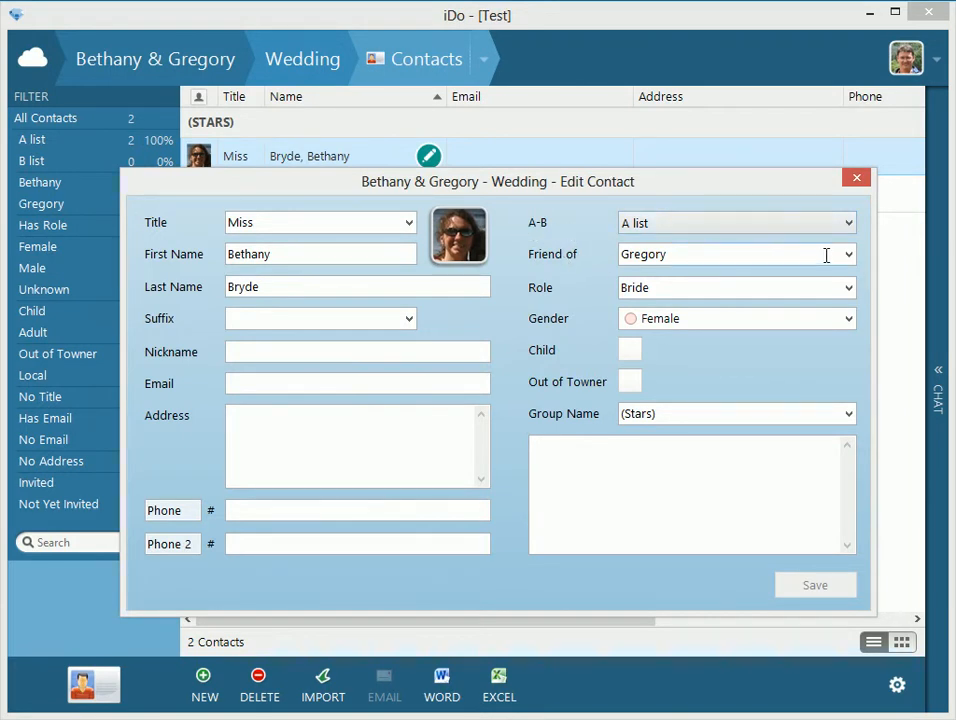
- Keep Gregory as her 'friend of' and Female as her gender
{"action": "left_click", "coordinate": [848, 252]}
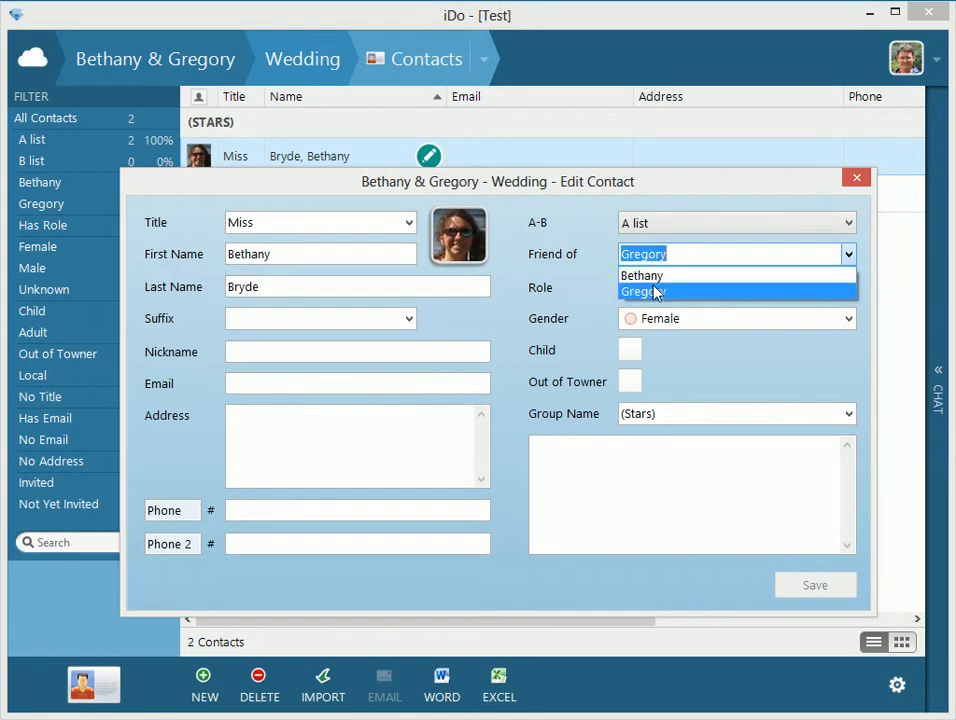
{"action": "left_click", "coordinate": [644, 292]}
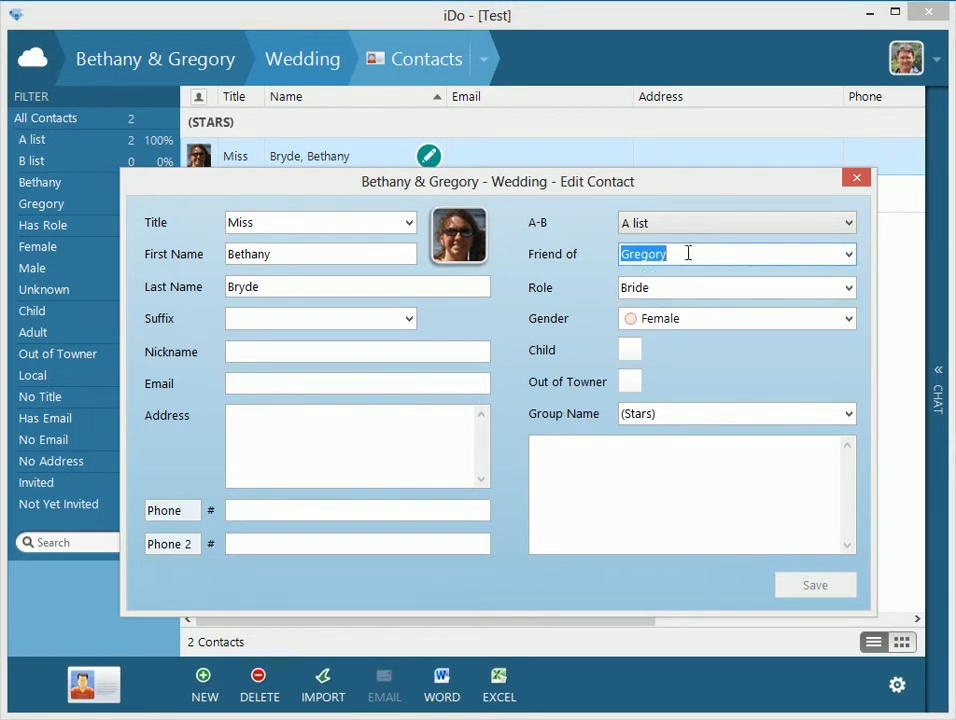
{"action": "mouse_move", "coordinate": [700, 254]}
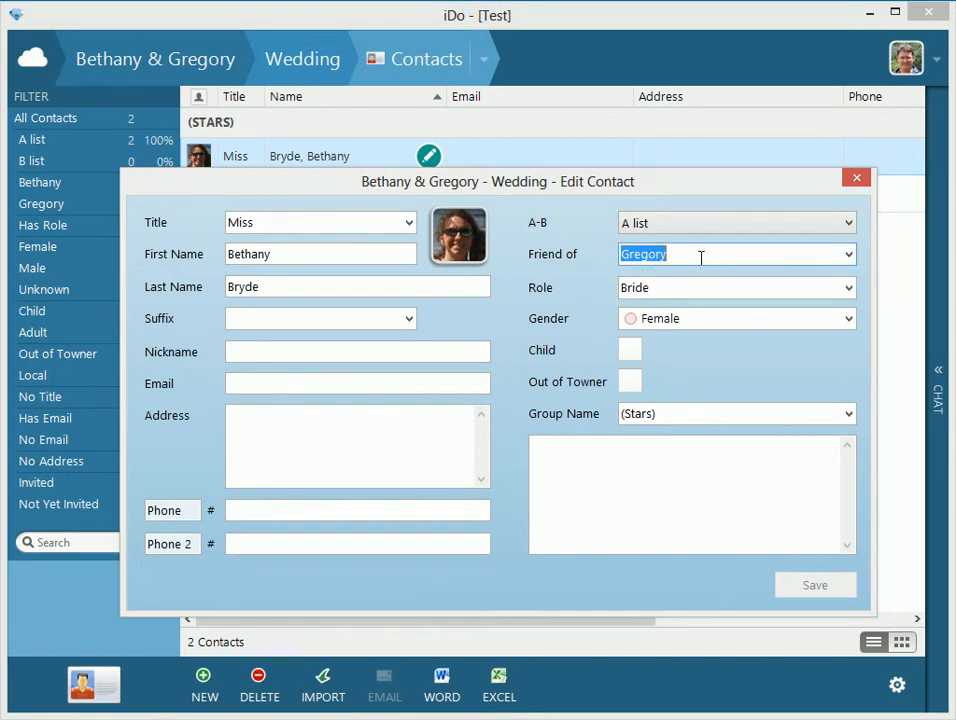
{"action": "left_click", "coordinate": [690, 254]}
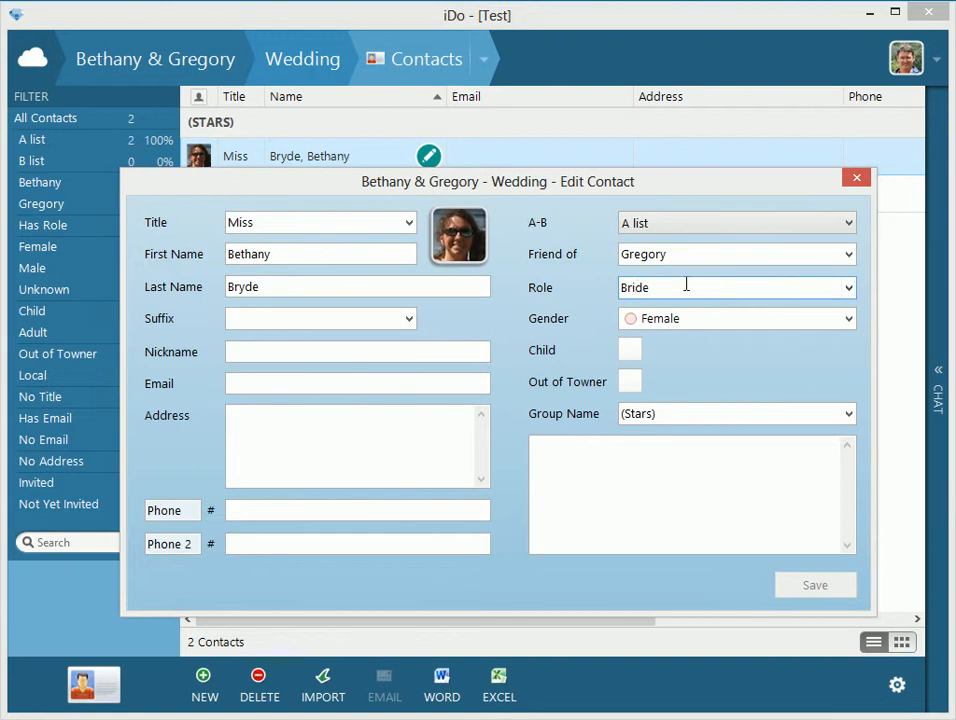
{"action": "left_click", "coordinate": [848, 318]}
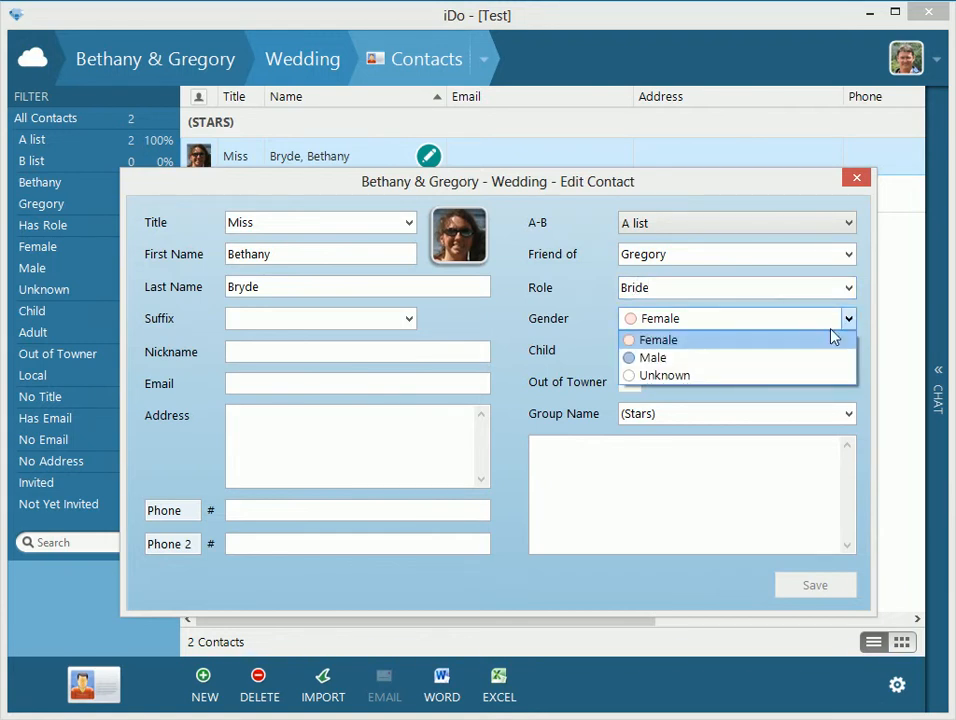
{"action": "left_click", "coordinate": [658, 340]}
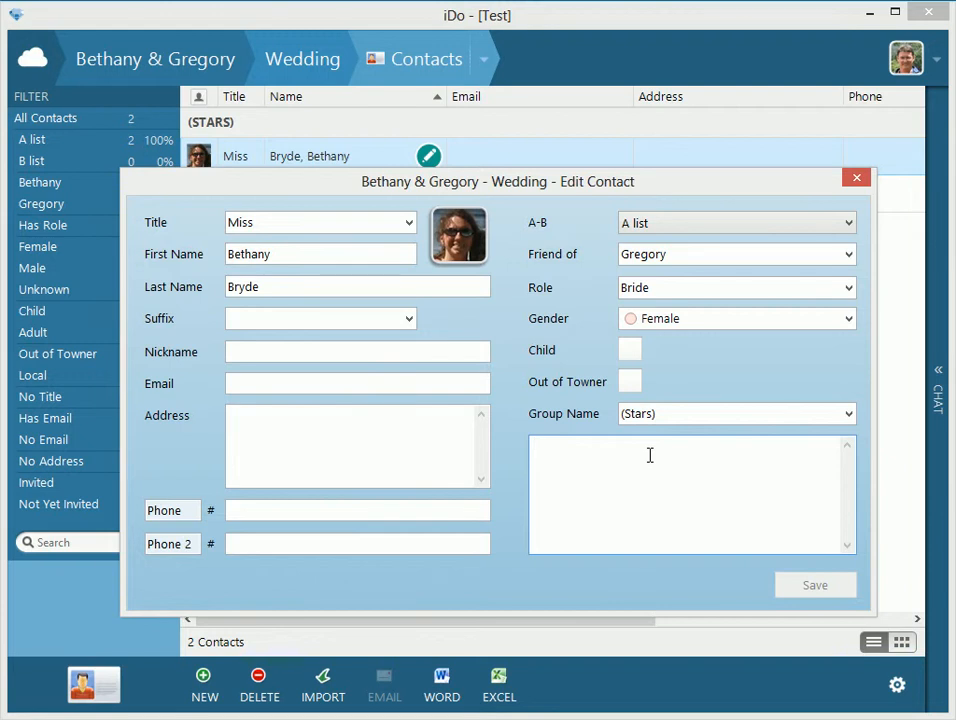
{"action": "mouse_move", "coordinate": [784, 444]}
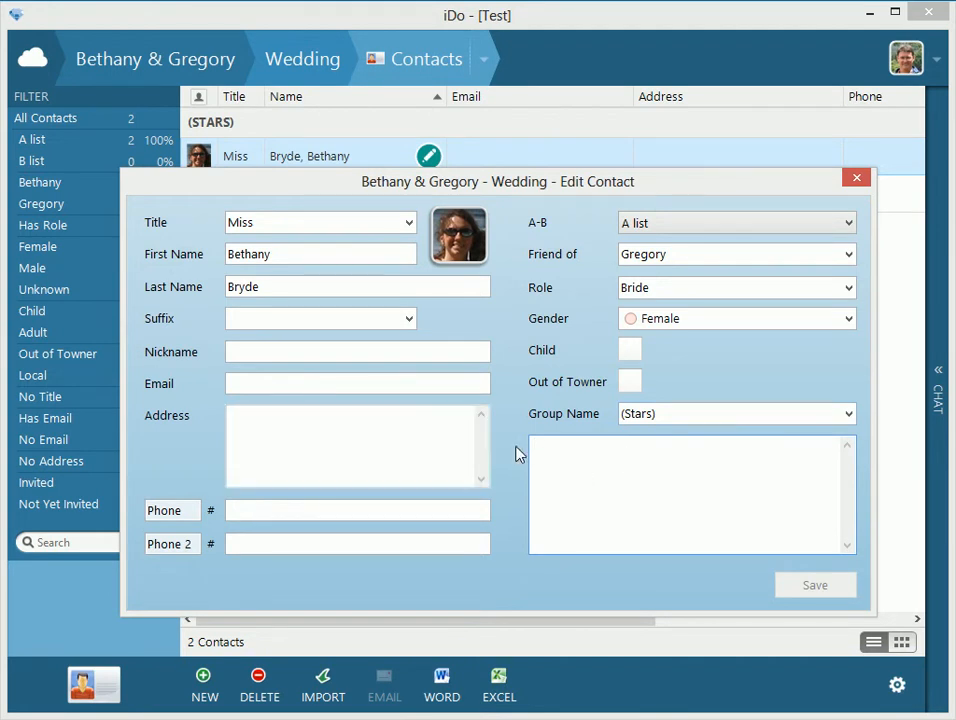
- Enter Bethany's address: 123 Happy St., Nicetown, PA 19000
{"action": "left_click", "coordinate": [690, 496]}
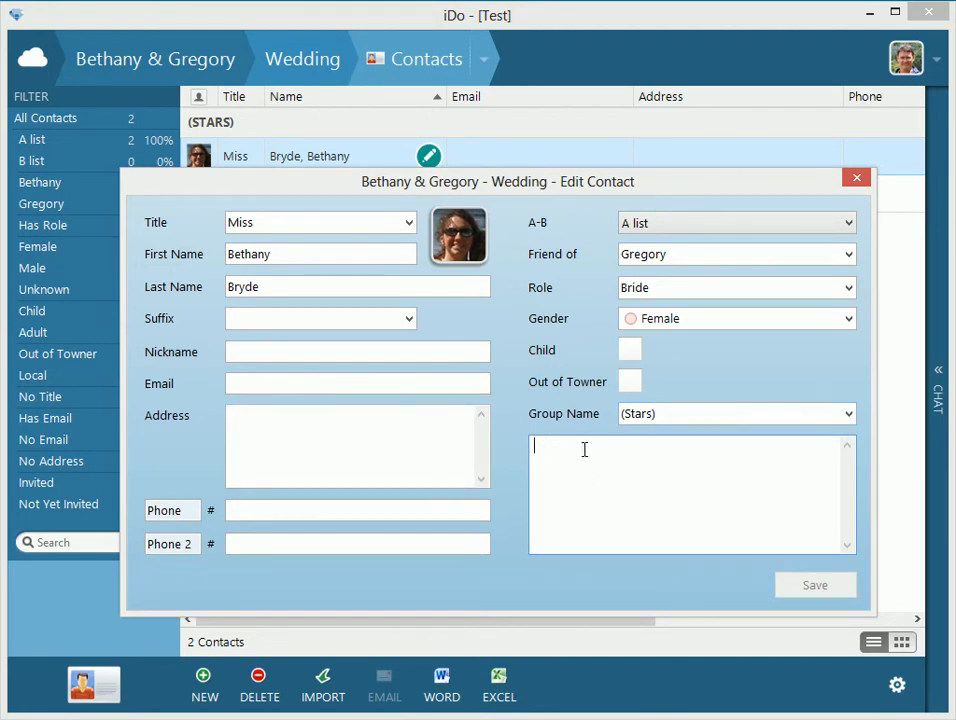
{"action": "left_click", "coordinate": [356, 444]}
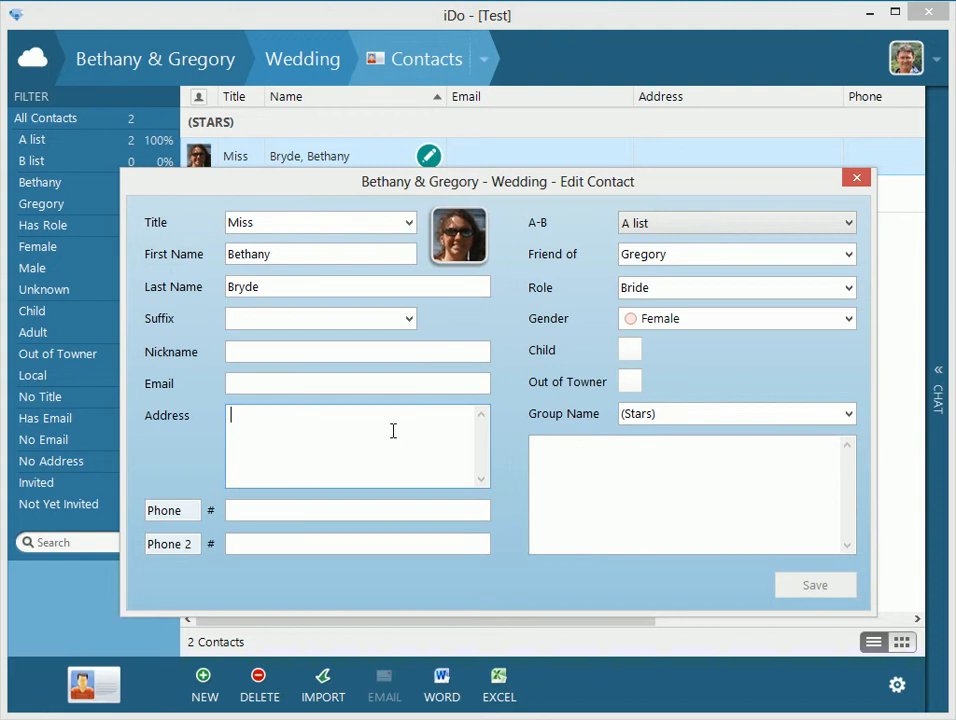
{"action": "type", "text": "123 HP"}
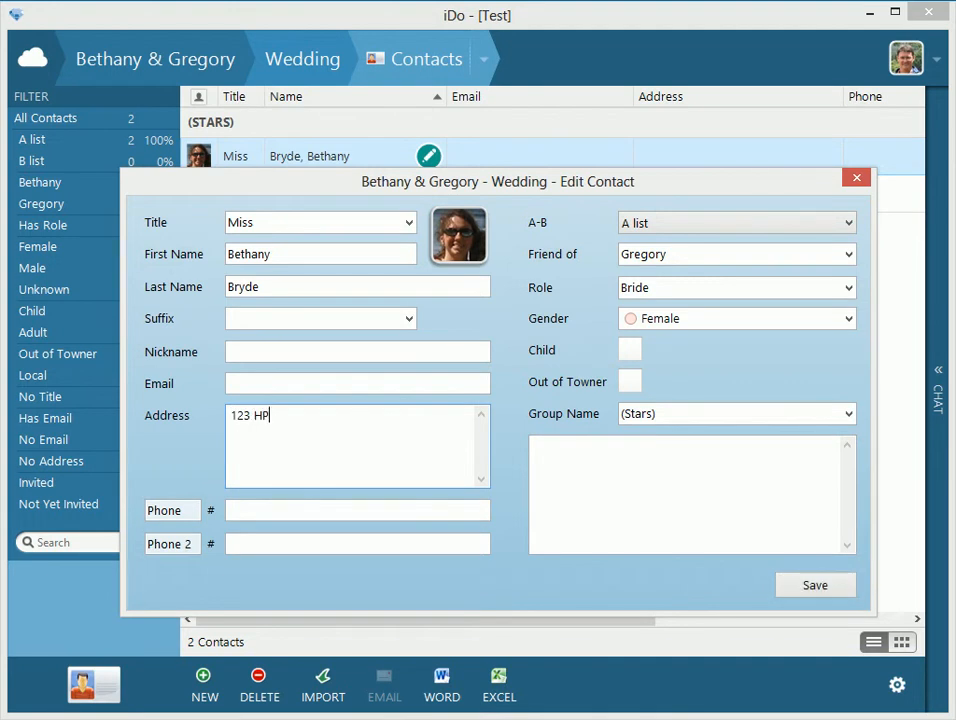
{"action": "type", "text": "appy"}
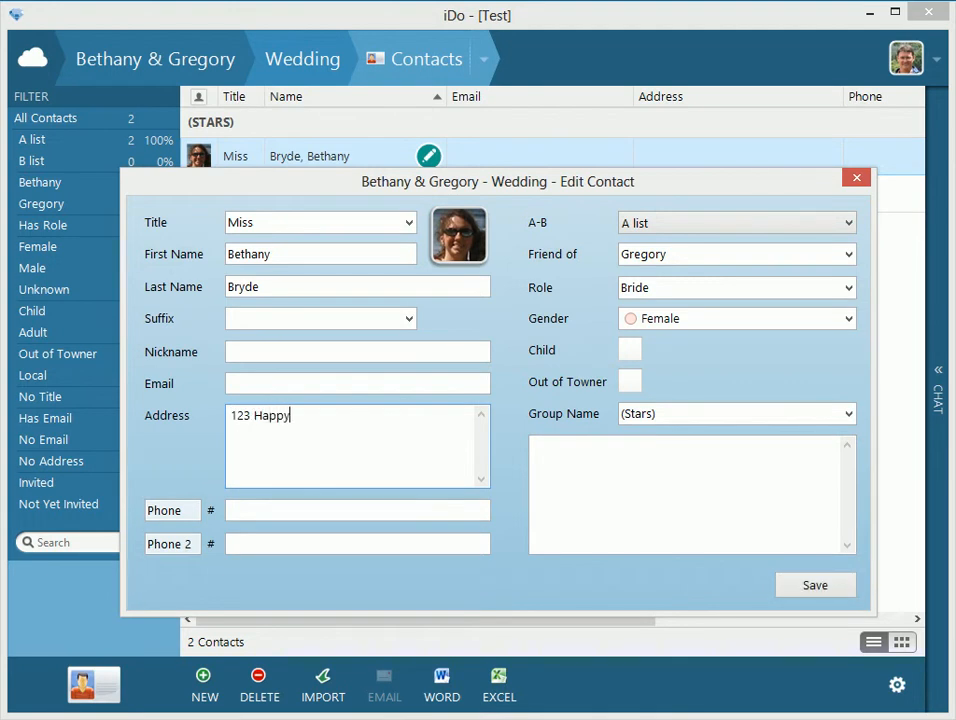
{"action": "type", "text": "St."}
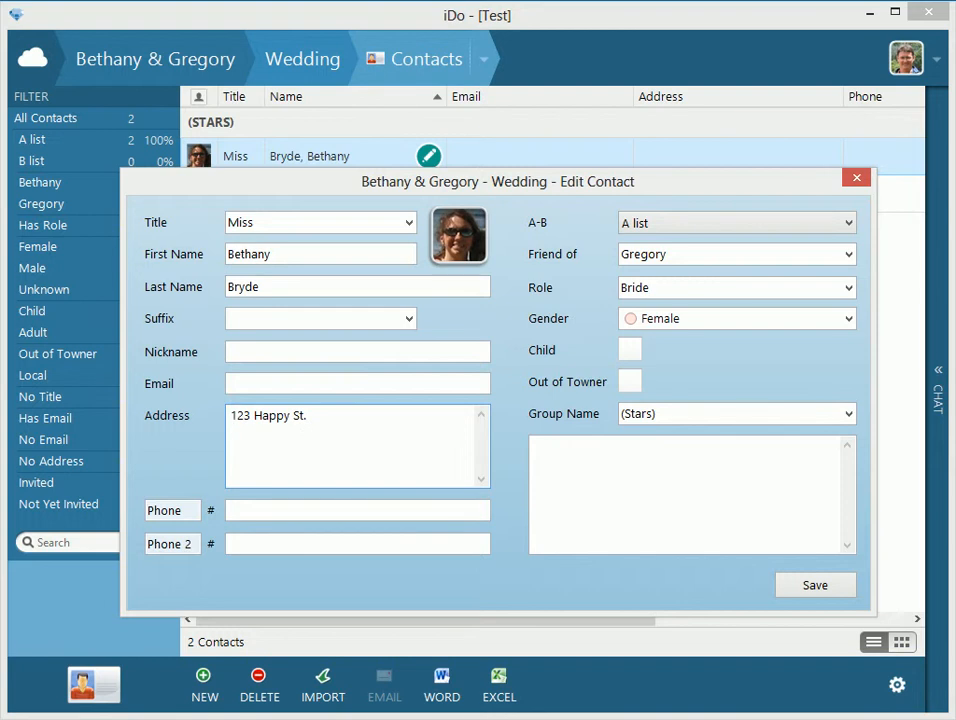
{"action": "type", "text": "Nicetown, PA"}
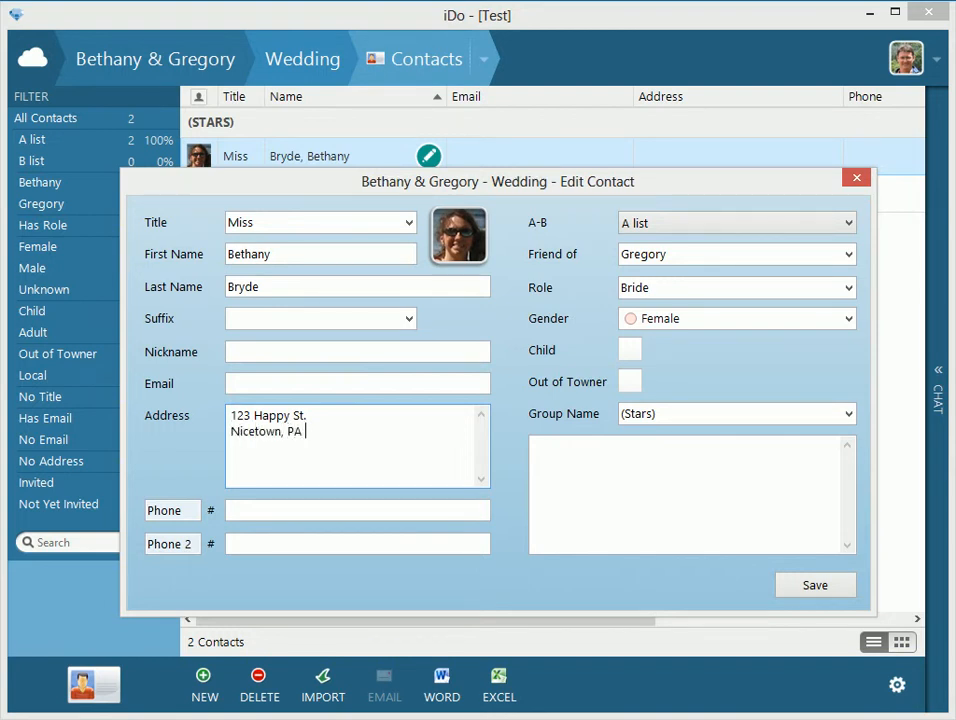
{"action": "type", "text": "19000"}
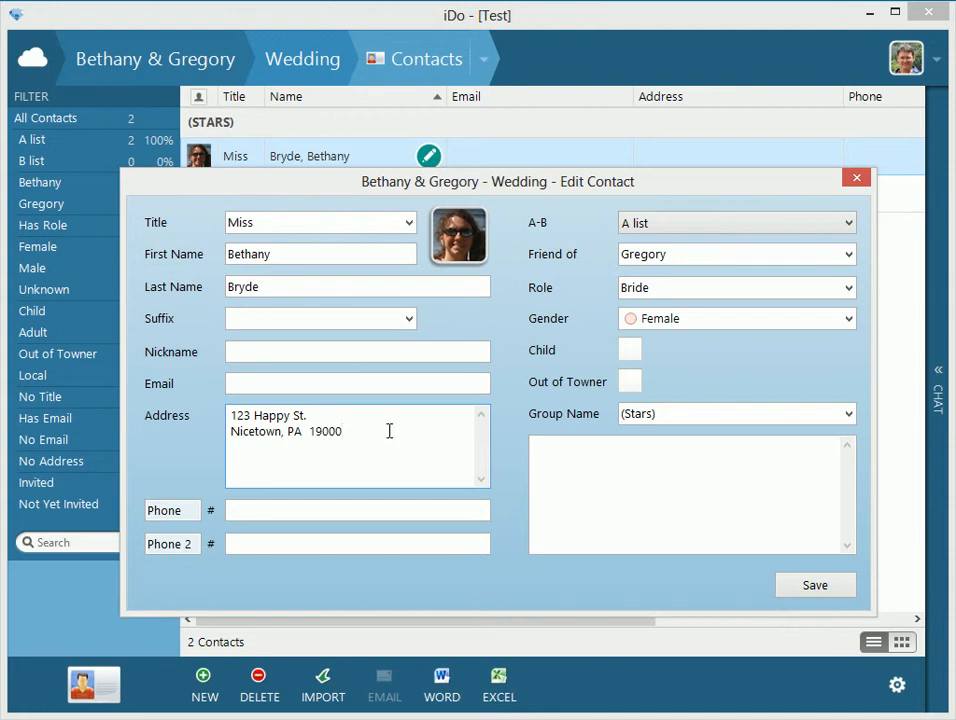
{"action": "type", "text": "s"}
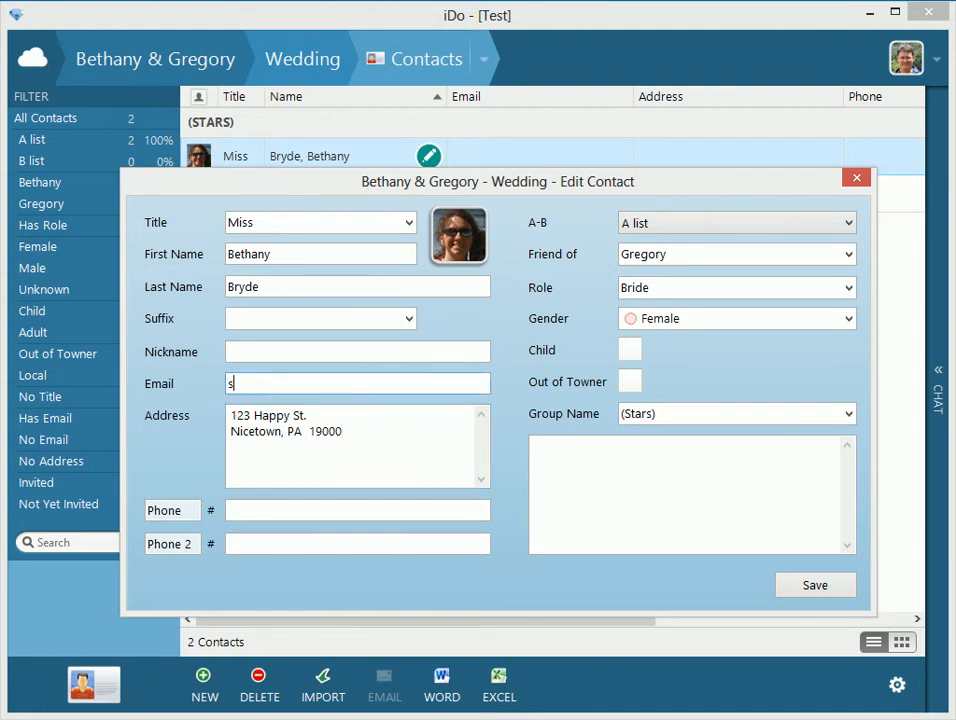
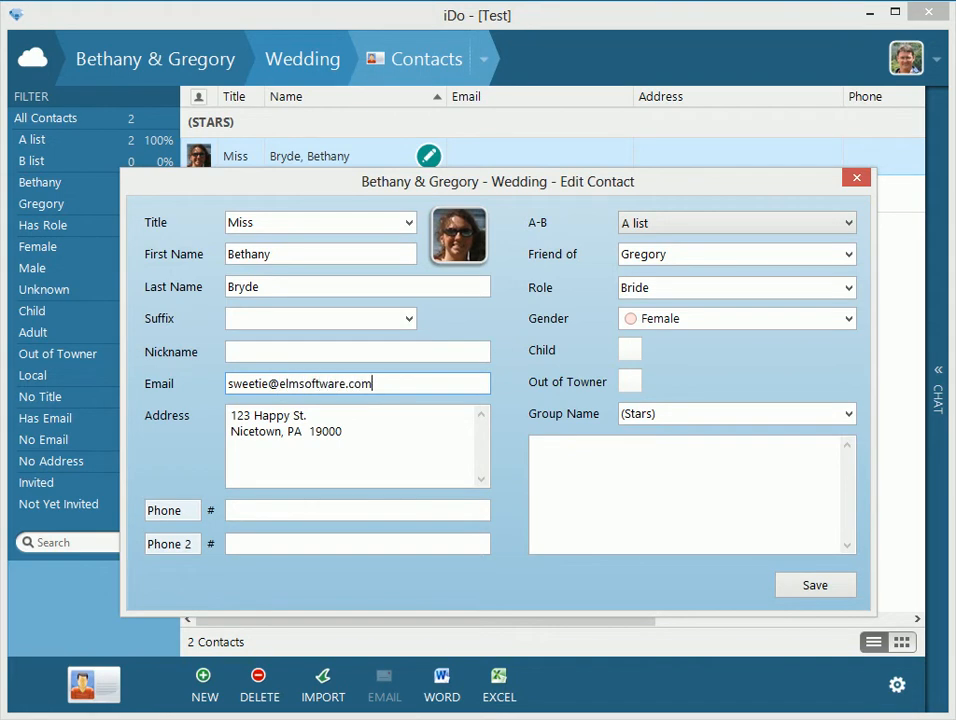
{"action": "mouse_move", "coordinate": [596, 336]}
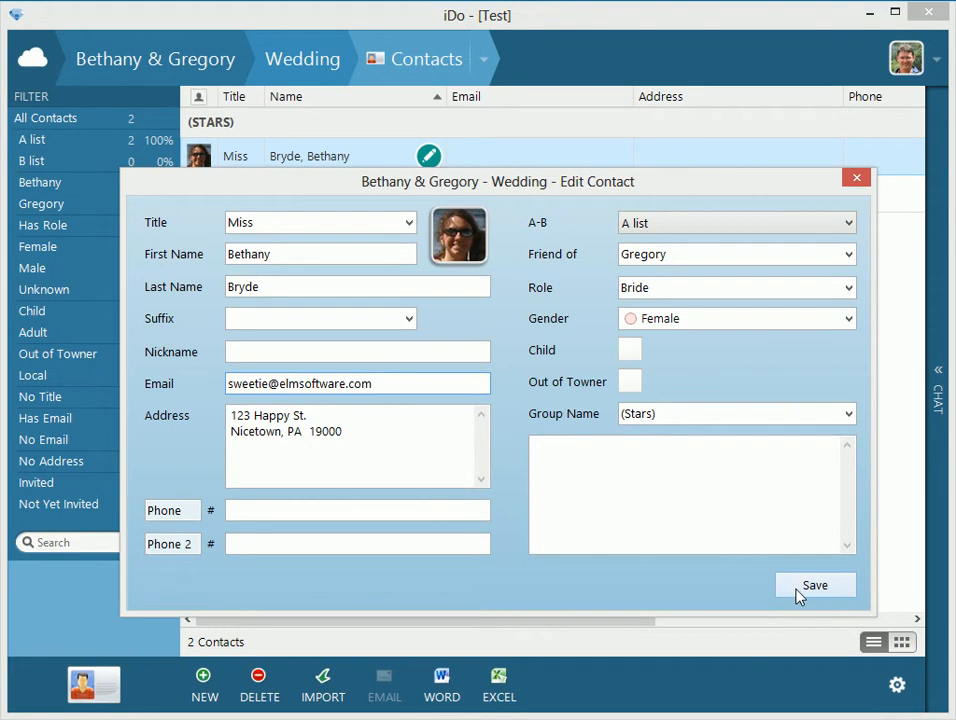
{"action": "left_click", "coordinate": [814, 584]}
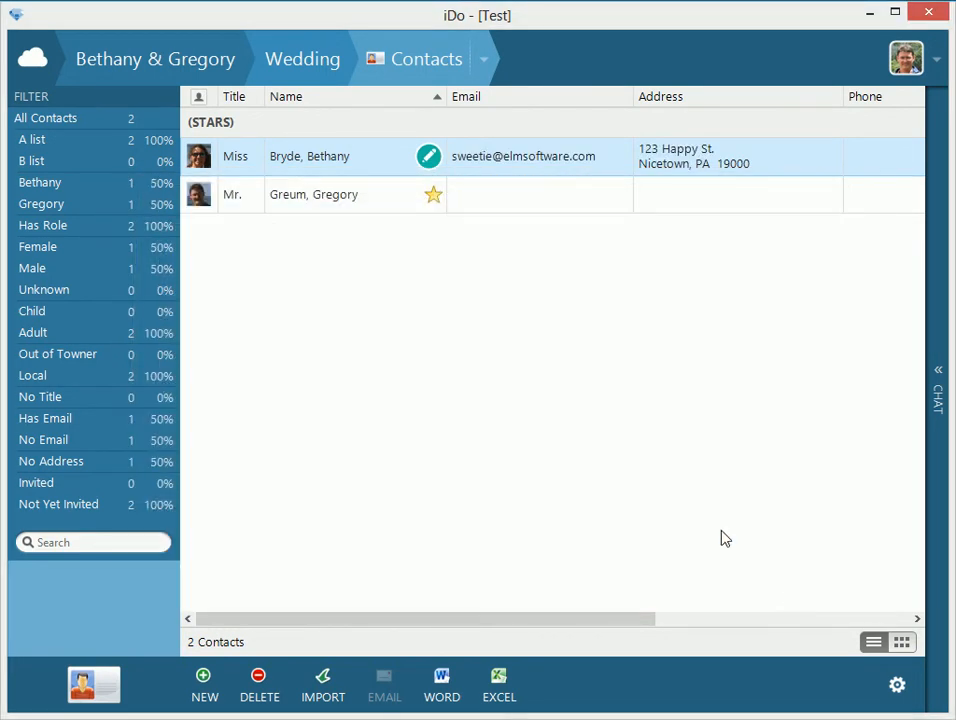
{"action": "mouse_move", "coordinate": [578, 256]}
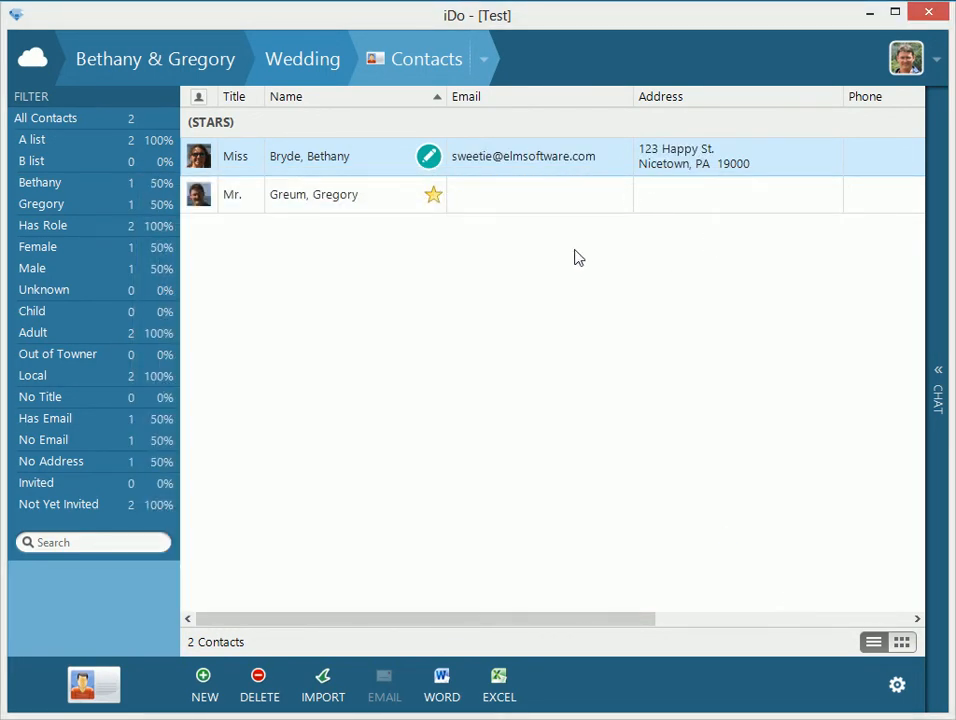
{"action": "mouse_move", "coordinate": [564, 298]}
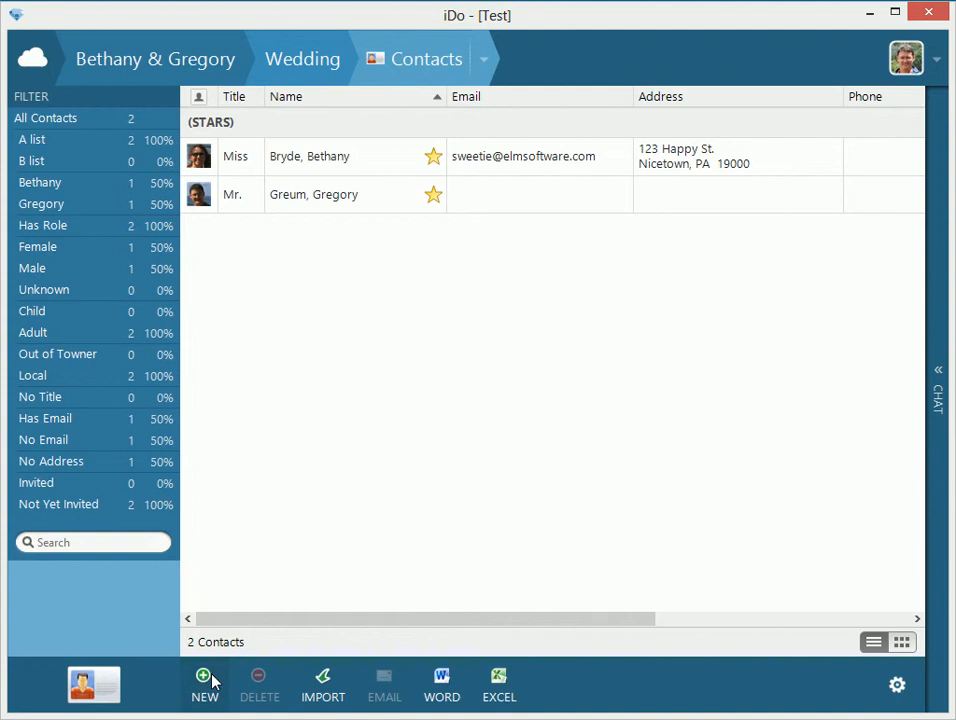
- Start a new contact from the bottom toolbar's NEW button
{"action": "left_click", "coordinate": [204, 684]}
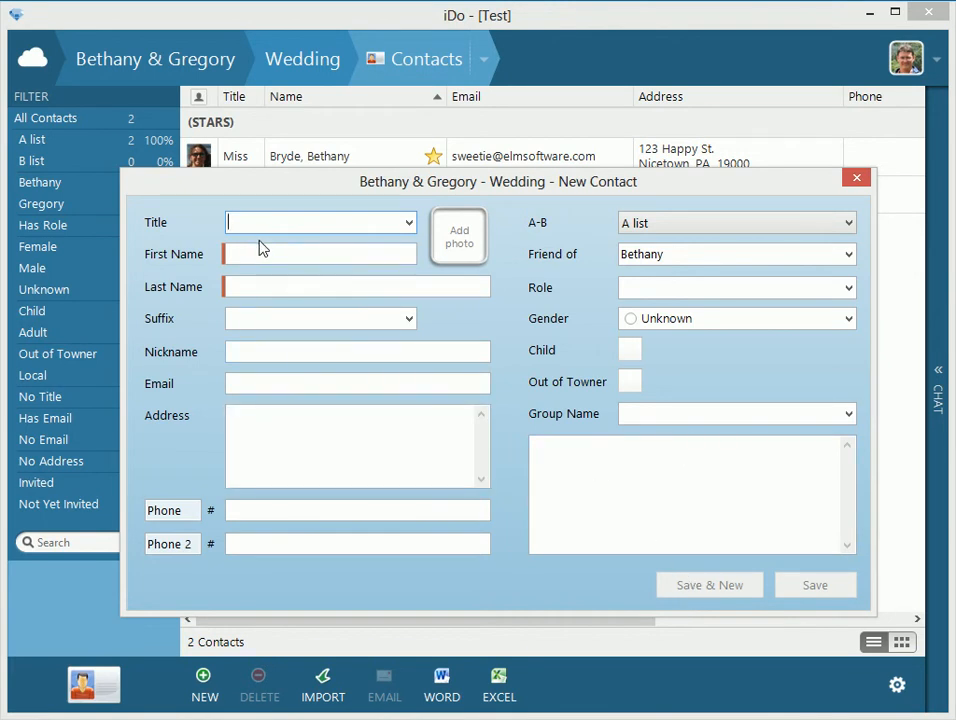
- Create Mr. John Doe at 123 Cool Drive, Someplace, CA 95555 and save for another
{"action": "type", "text": "Joh"}
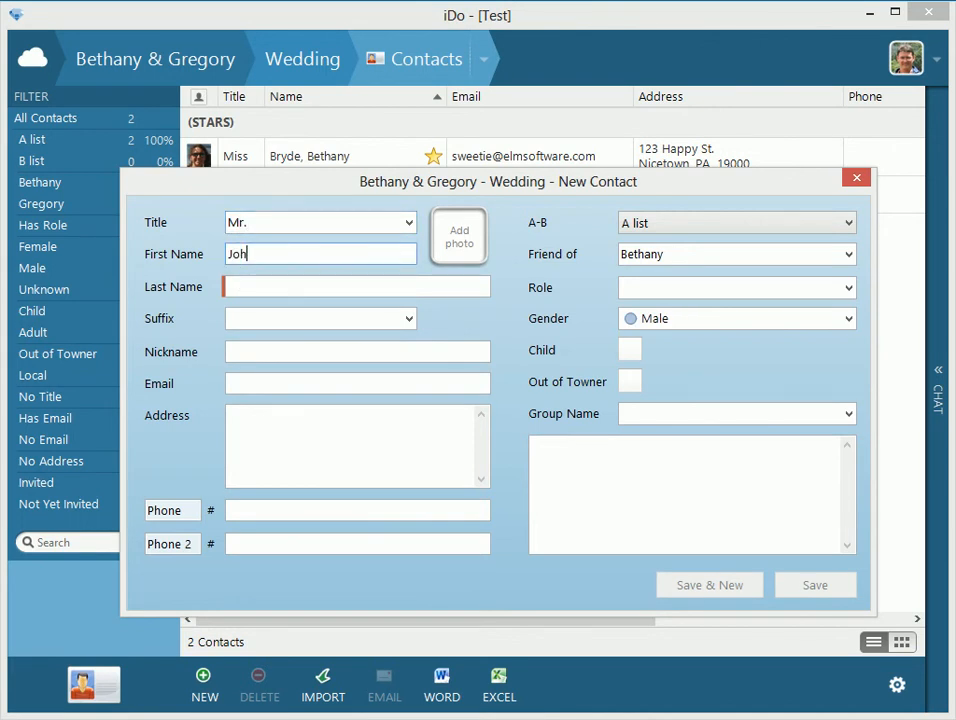
{"action": "type", "text": "Doe"}
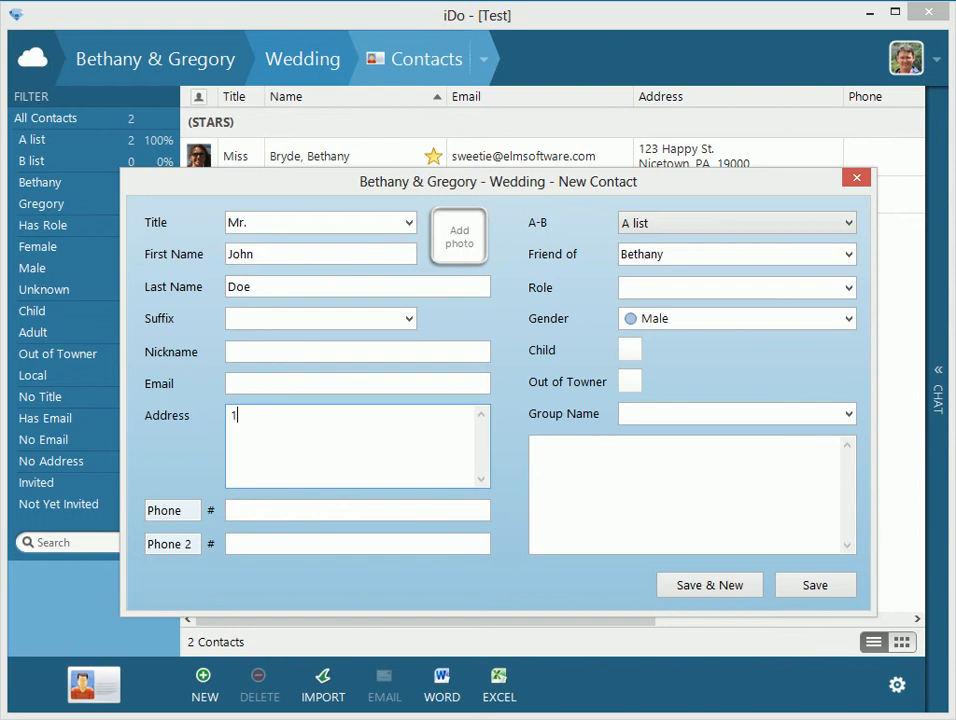
{"action": "type", "text": "23 Cool Dri"}
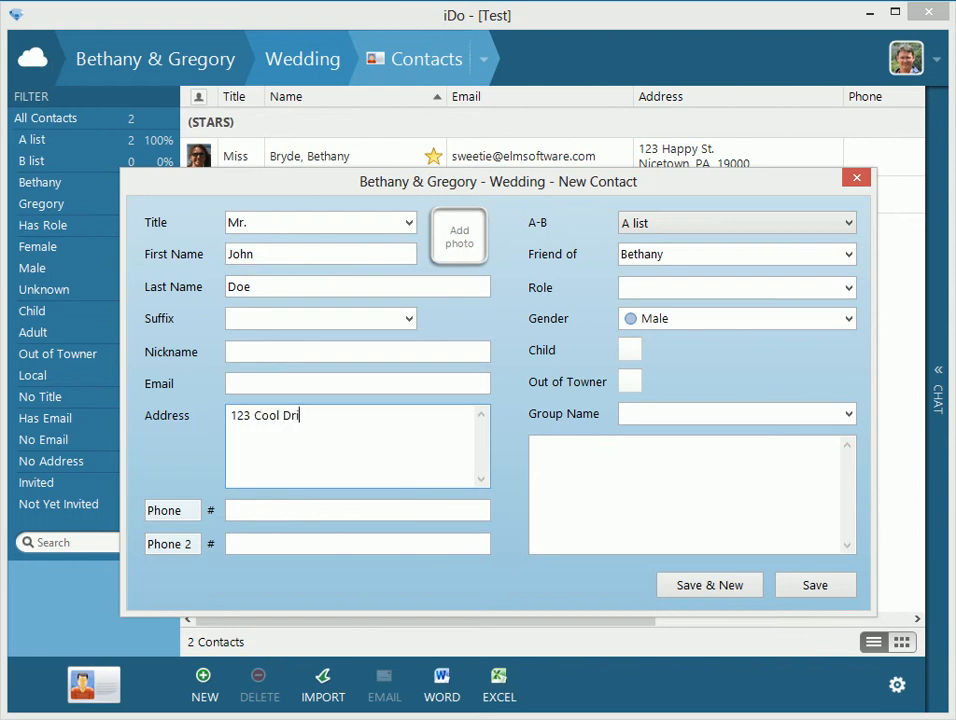
{"action": "type", "text": "ve"}
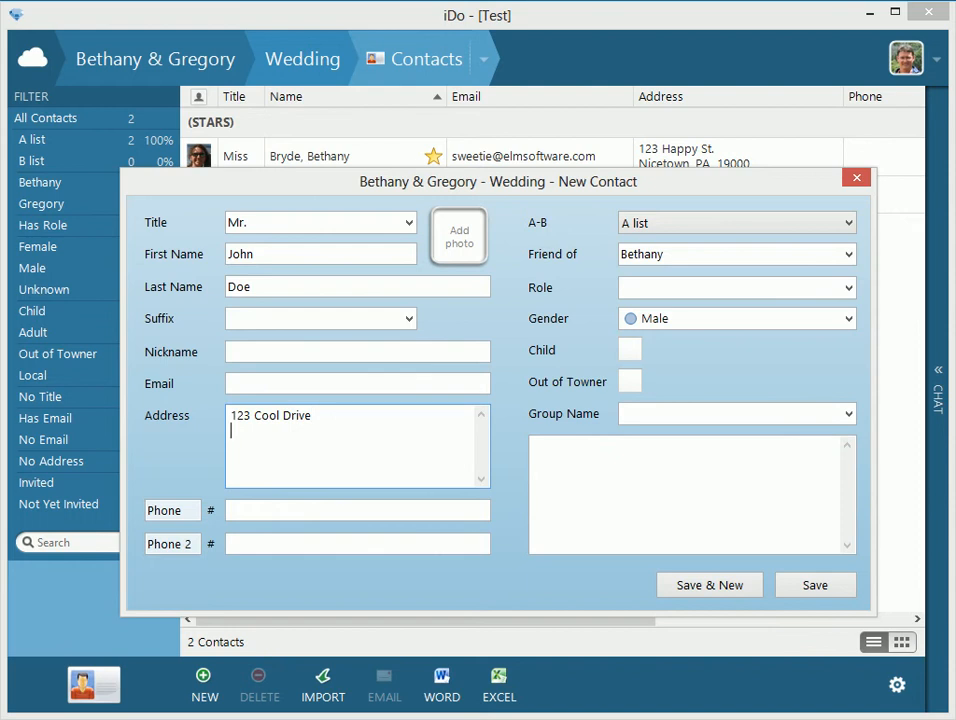
{"action": "type", "text": "Someplace, CA  9"}
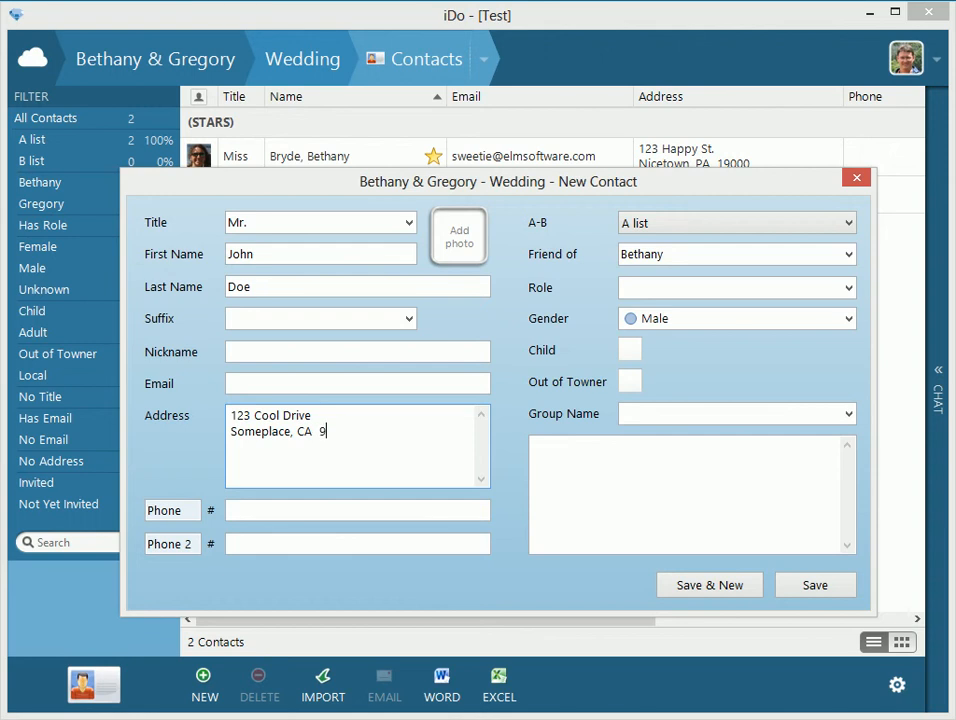
{"action": "type", "text": "5555"}
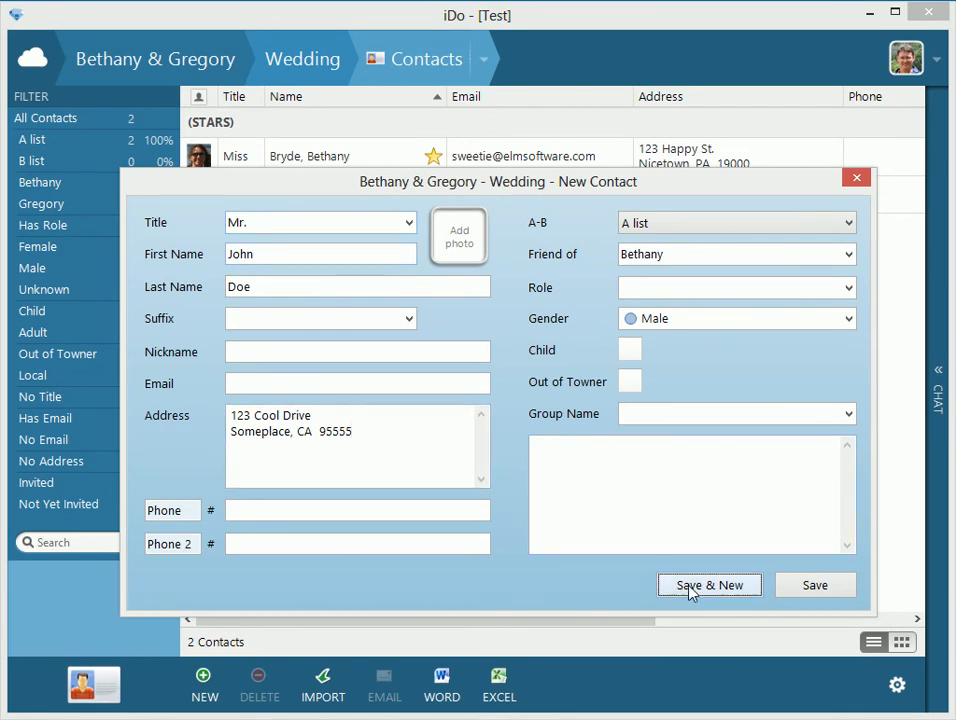
{"action": "left_click", "coordinate": [708, 584]}
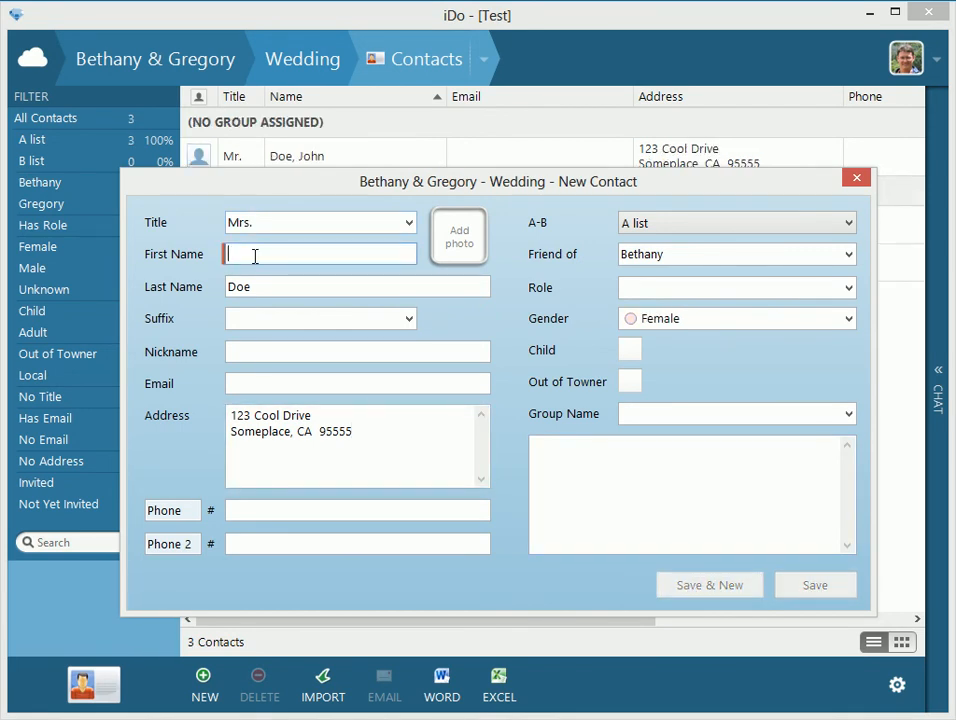
- Create Mrs. Sally Doe at the same address and save
{"action": "type", "text": "Sally"}
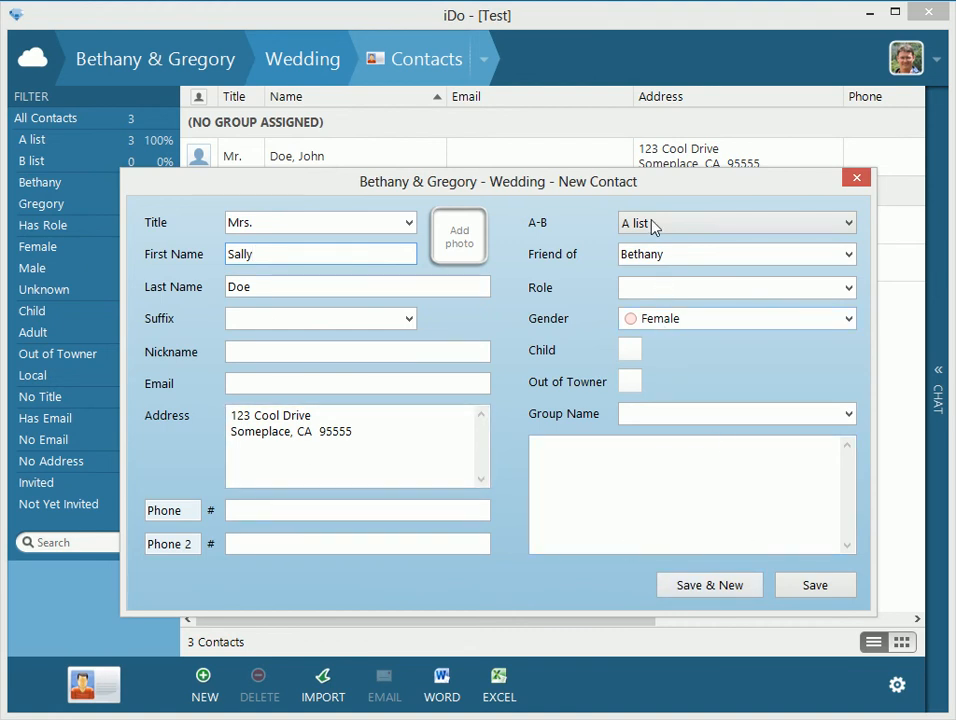
{"action": "left_click", "coordinate": [814, 584]}
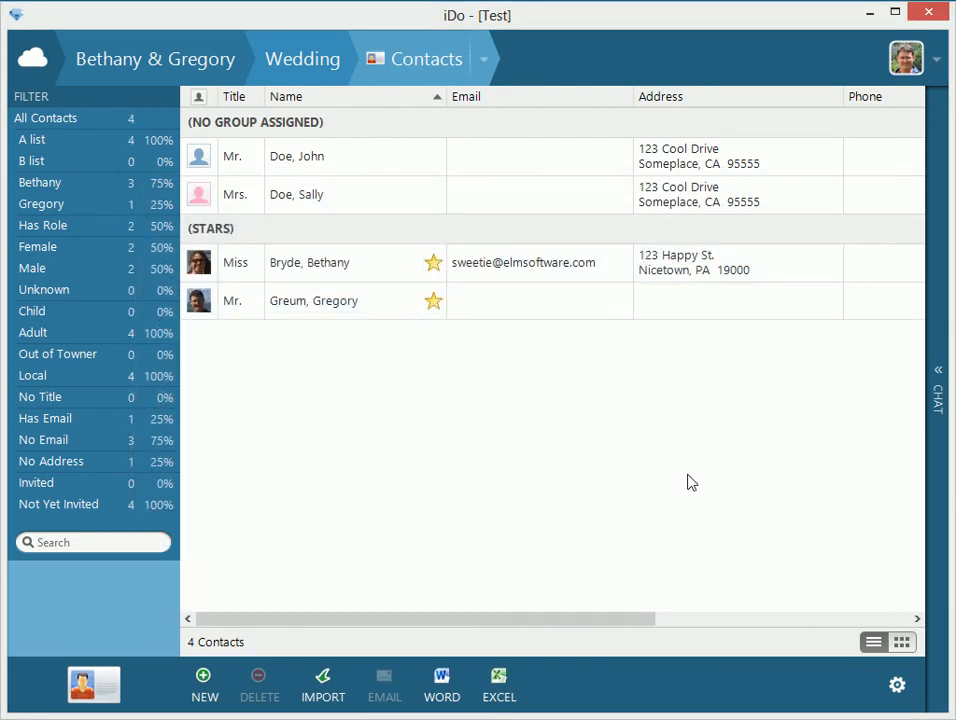
{"action": "mouse_move", "coordinate": [336, 166]}
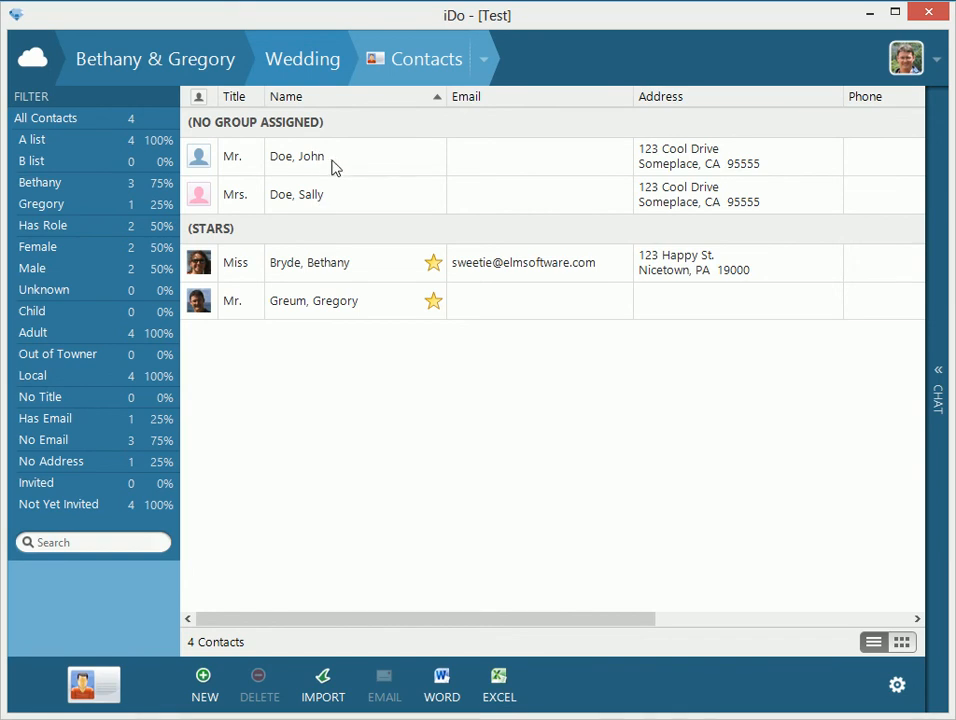
{"action": "mouse_move", "coordinate": [712, 180]}
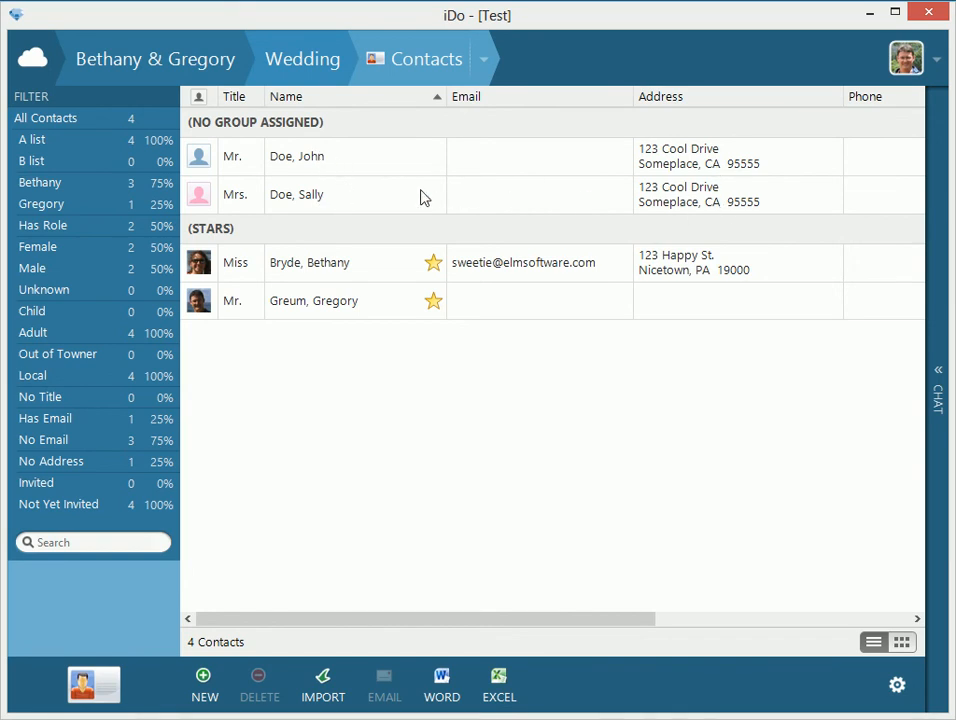
{"action": "mouse_move", "coordinate": [496, 164]}
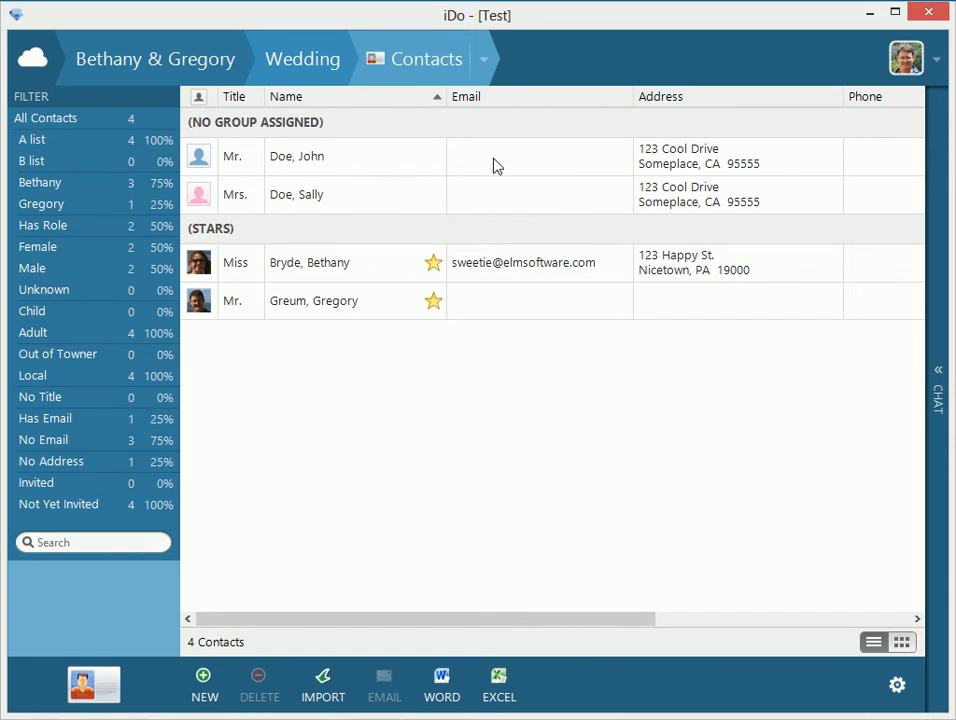
{"action": "mouse_move", "coordinate": [270, 140]}
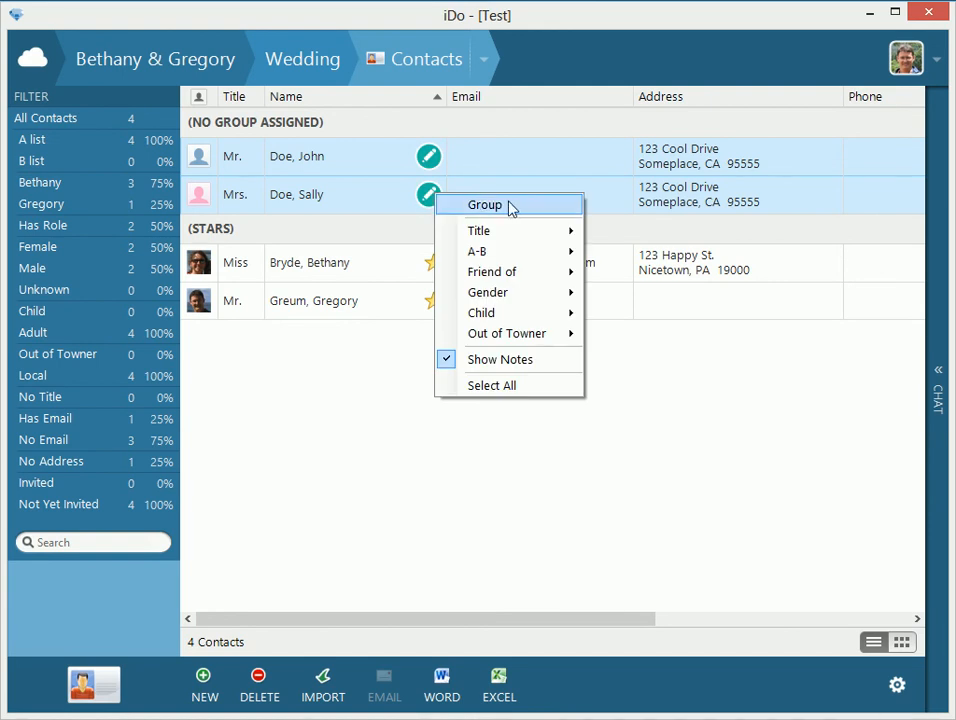
- Put John and Sally Doe into a new group named DOE
{"action": "left_click", "coordinate": [484, 204]}
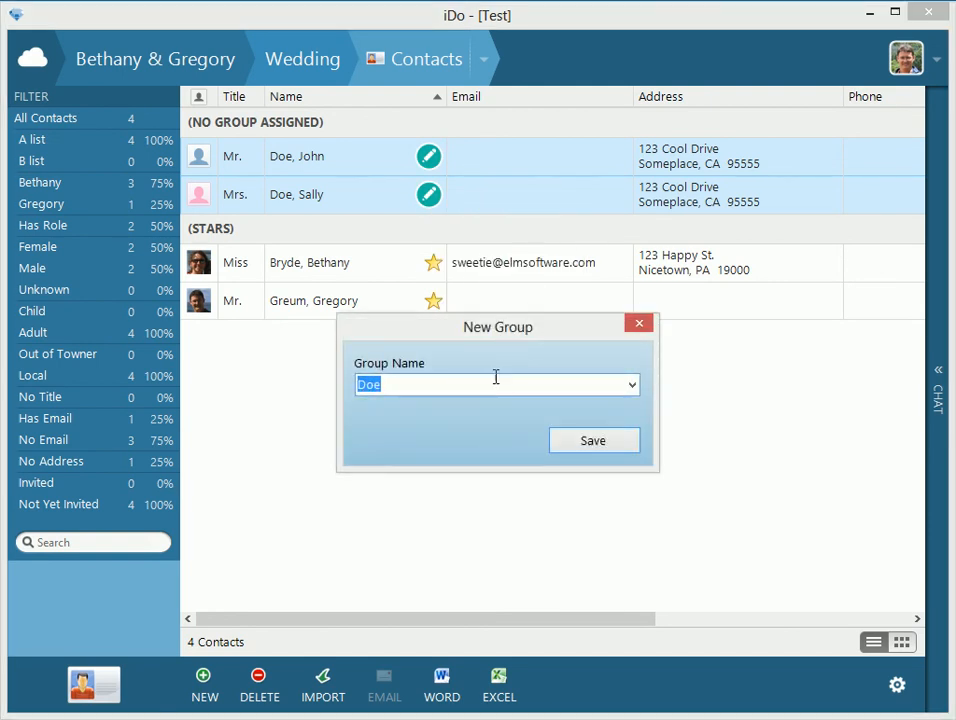
{"action": "left_click", "coordinate": [592, 440]}
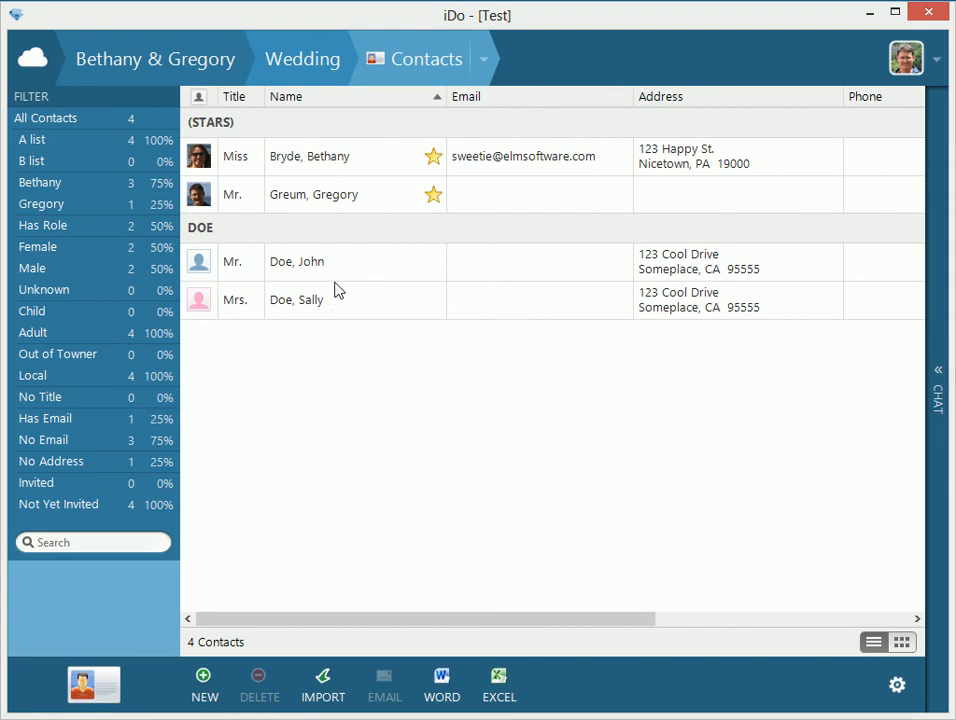
{"action": "mouse_move", "coordinate": [256, 340]}
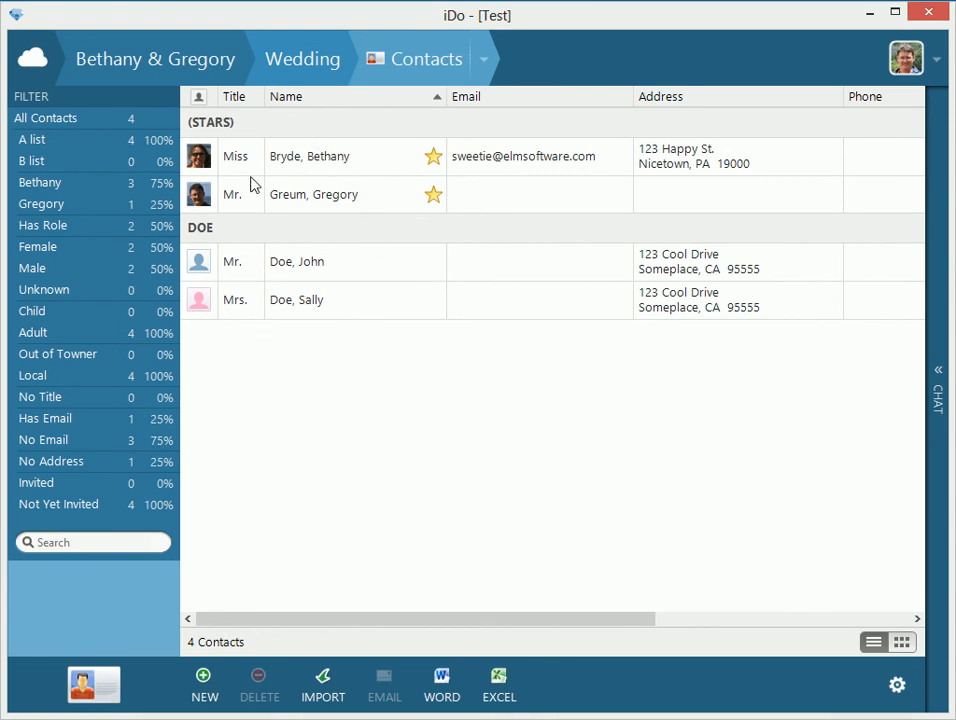
{"action": "mouse_move", "coordinate": [388, 388]}
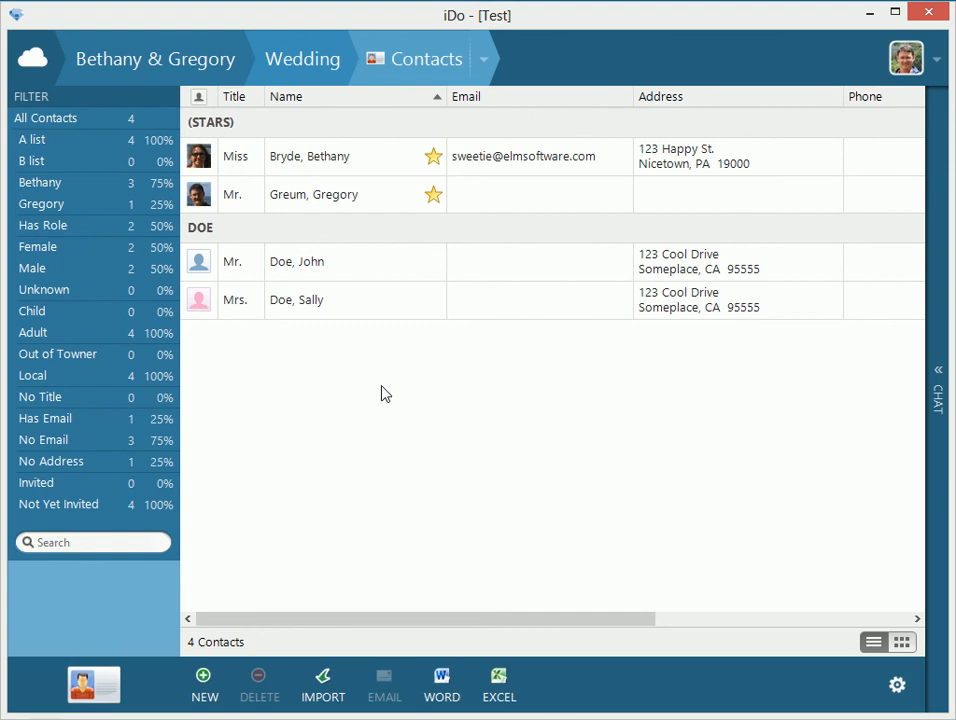
{"action": "mouse_move", "coordinate": [330, 532]}
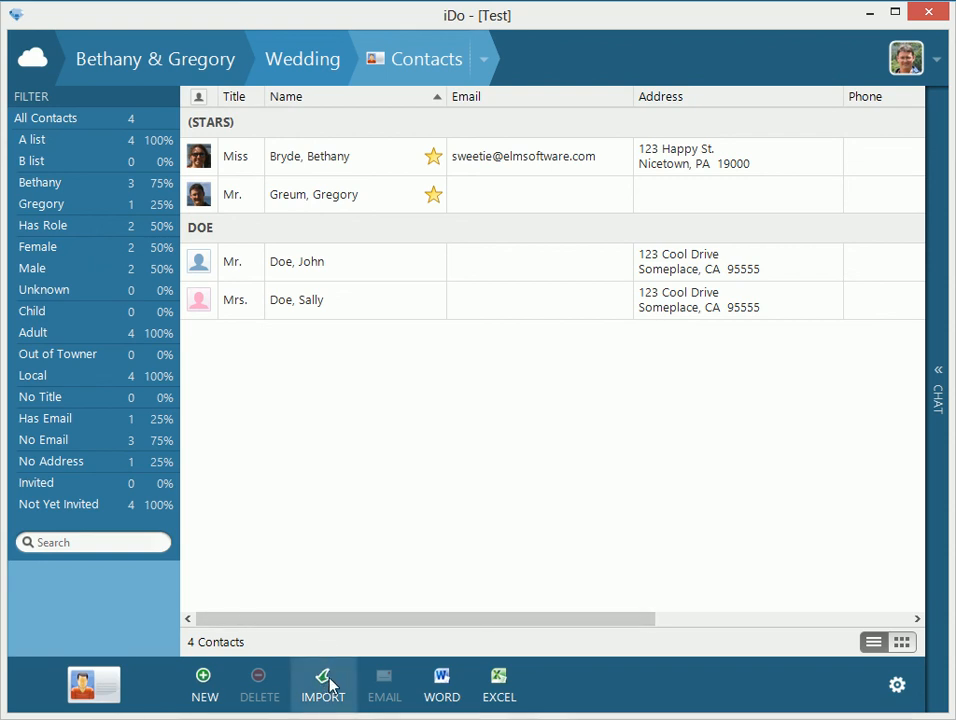
{"action": "mouse_move", "coordinate": [266, 544]}
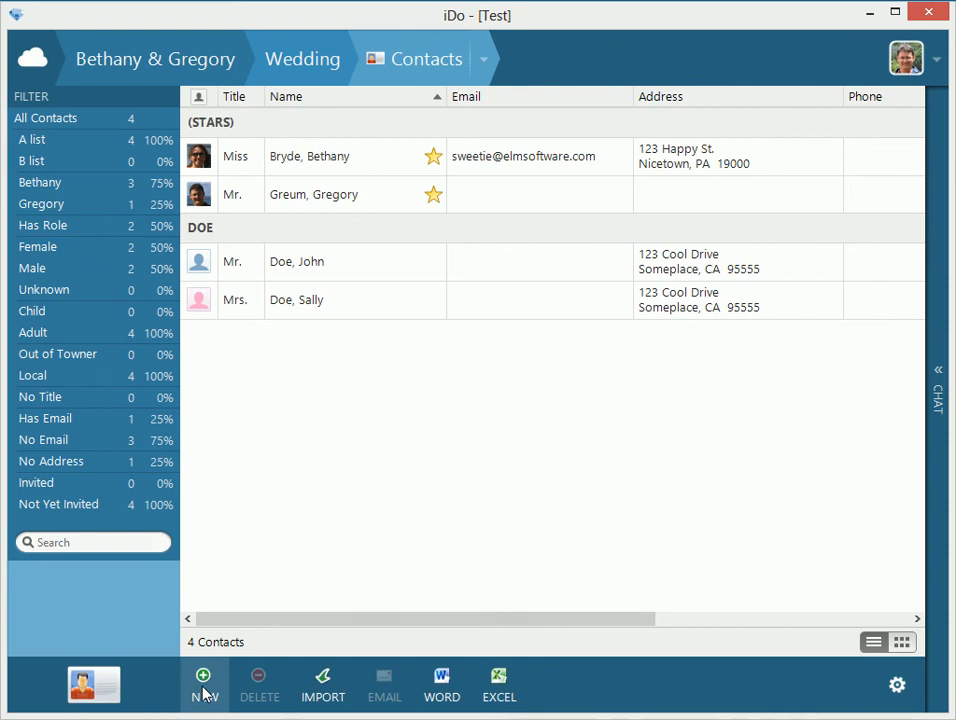
{"action": "mouse_move", "coordinate": [420, 394]}
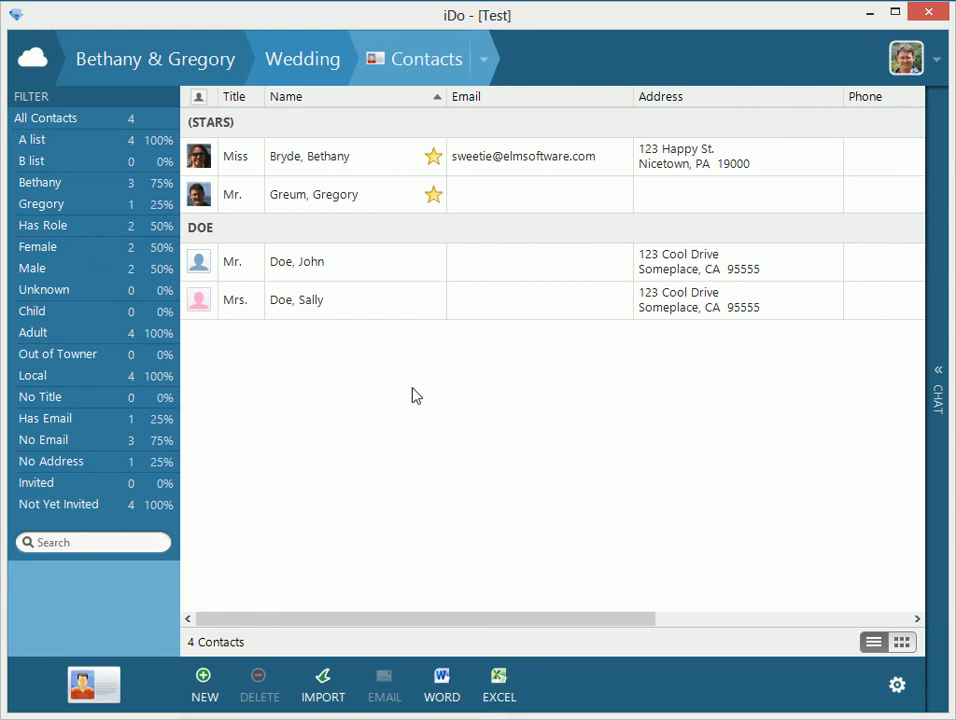
{"action": "mouse_move", "coordinate": [380, 440]}
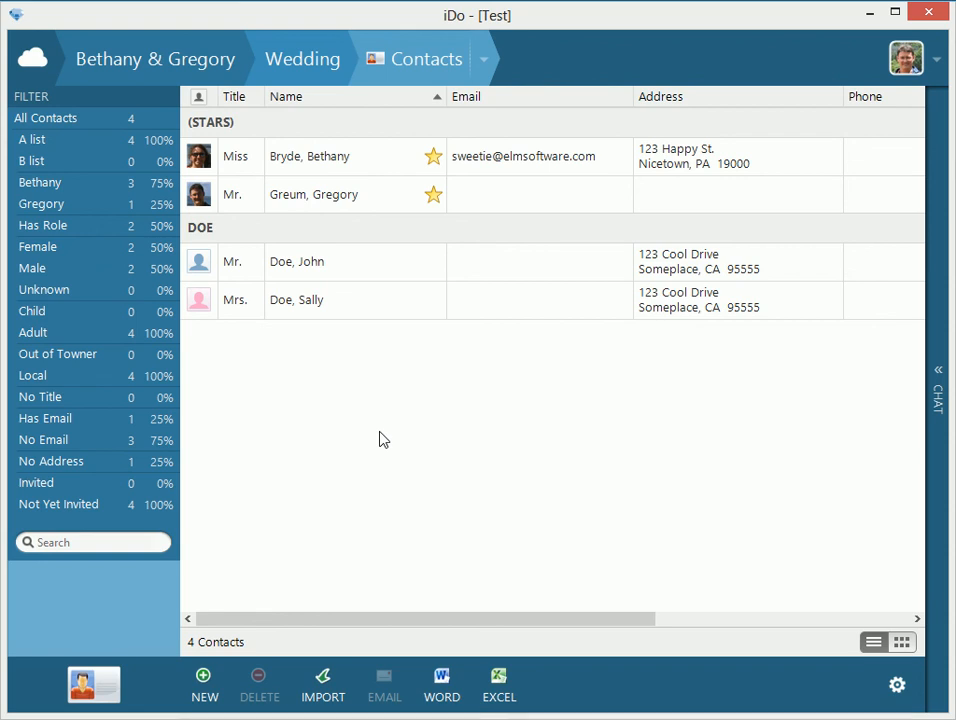